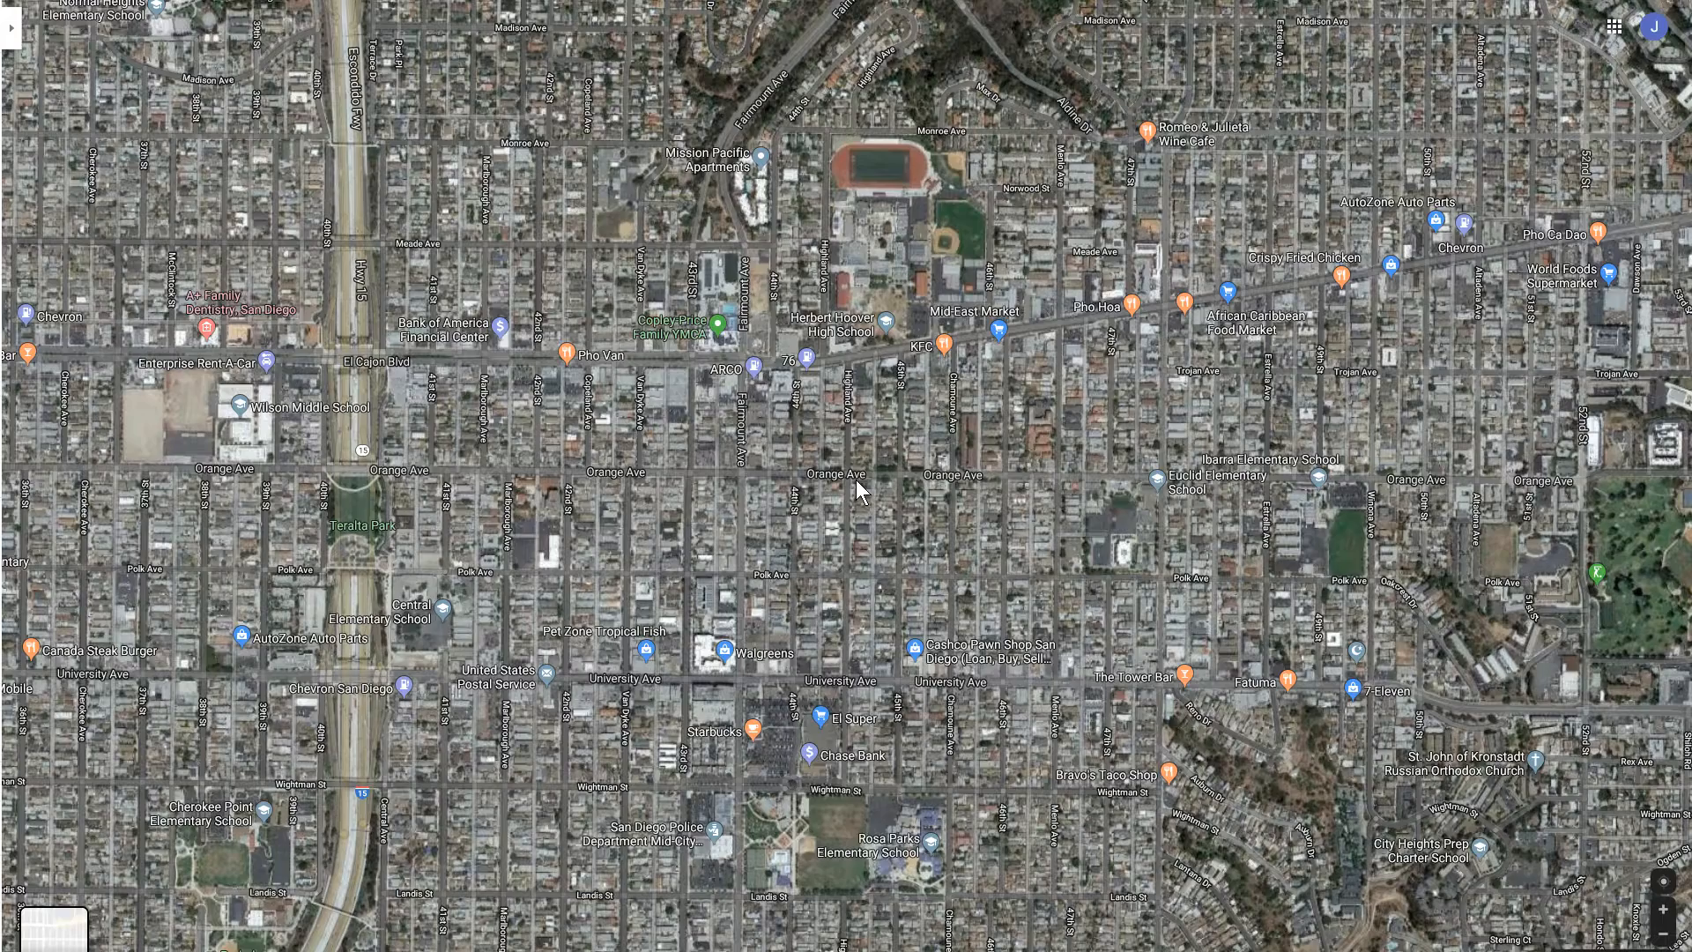
{"action": "mouse_move", "coordinate": [876, 508]}
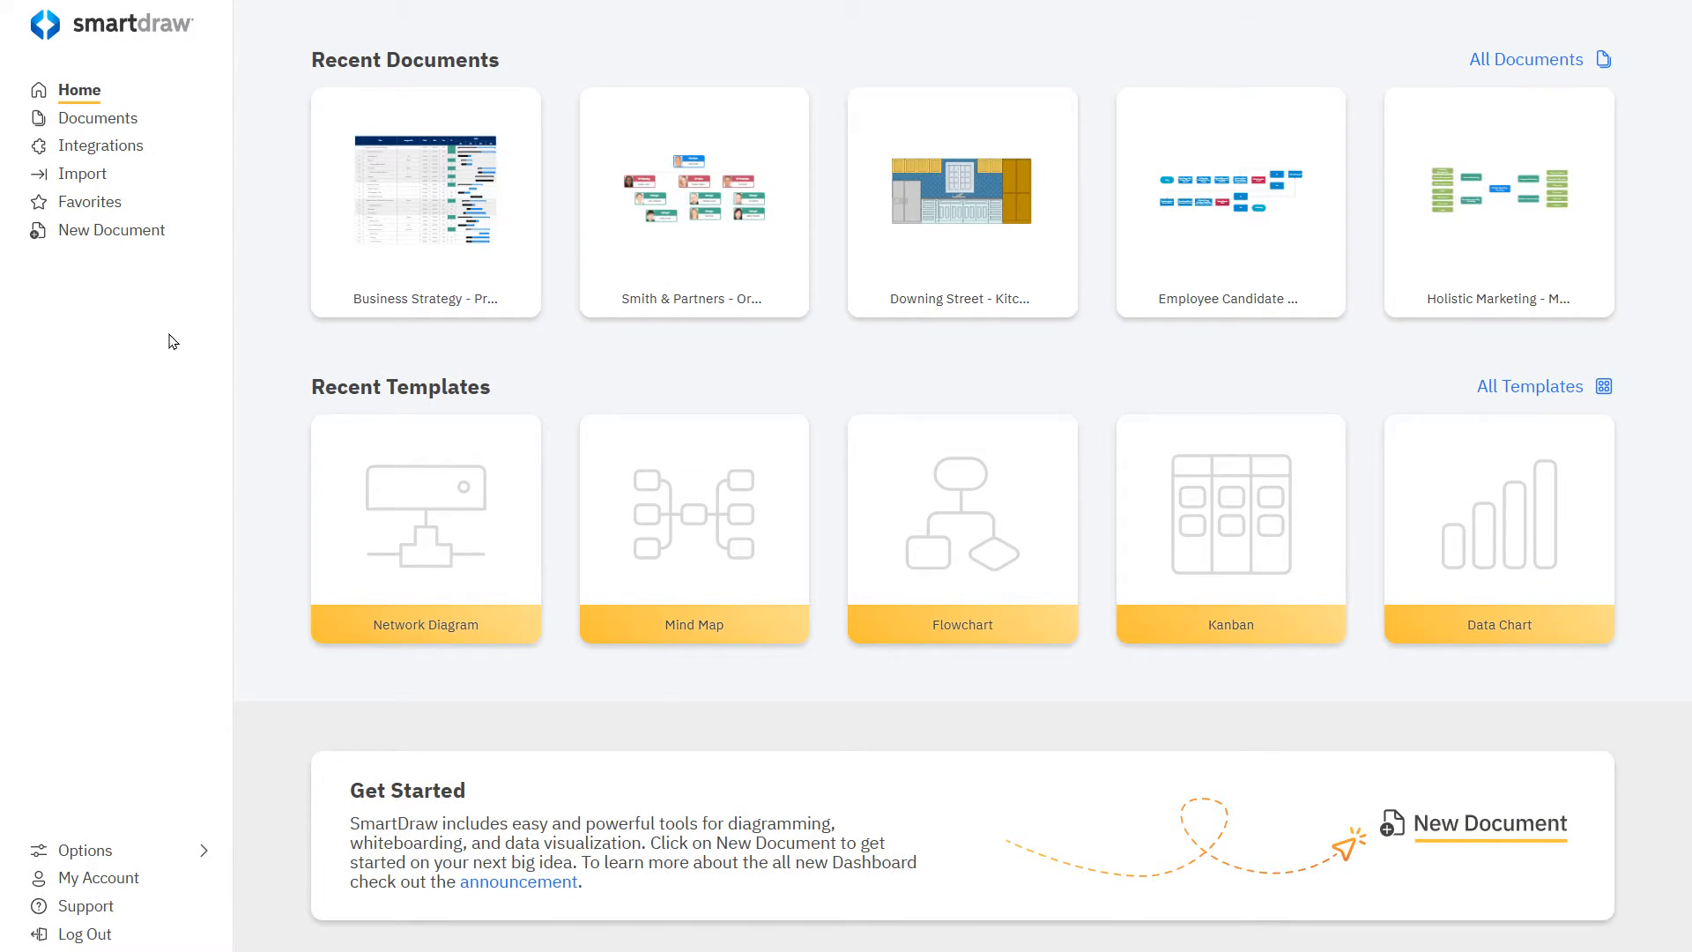
Create a new document from the blank Accident Reconstruction template in the Police & Fire category.
{"action": "left_click", "coordinate": [113, 229]}
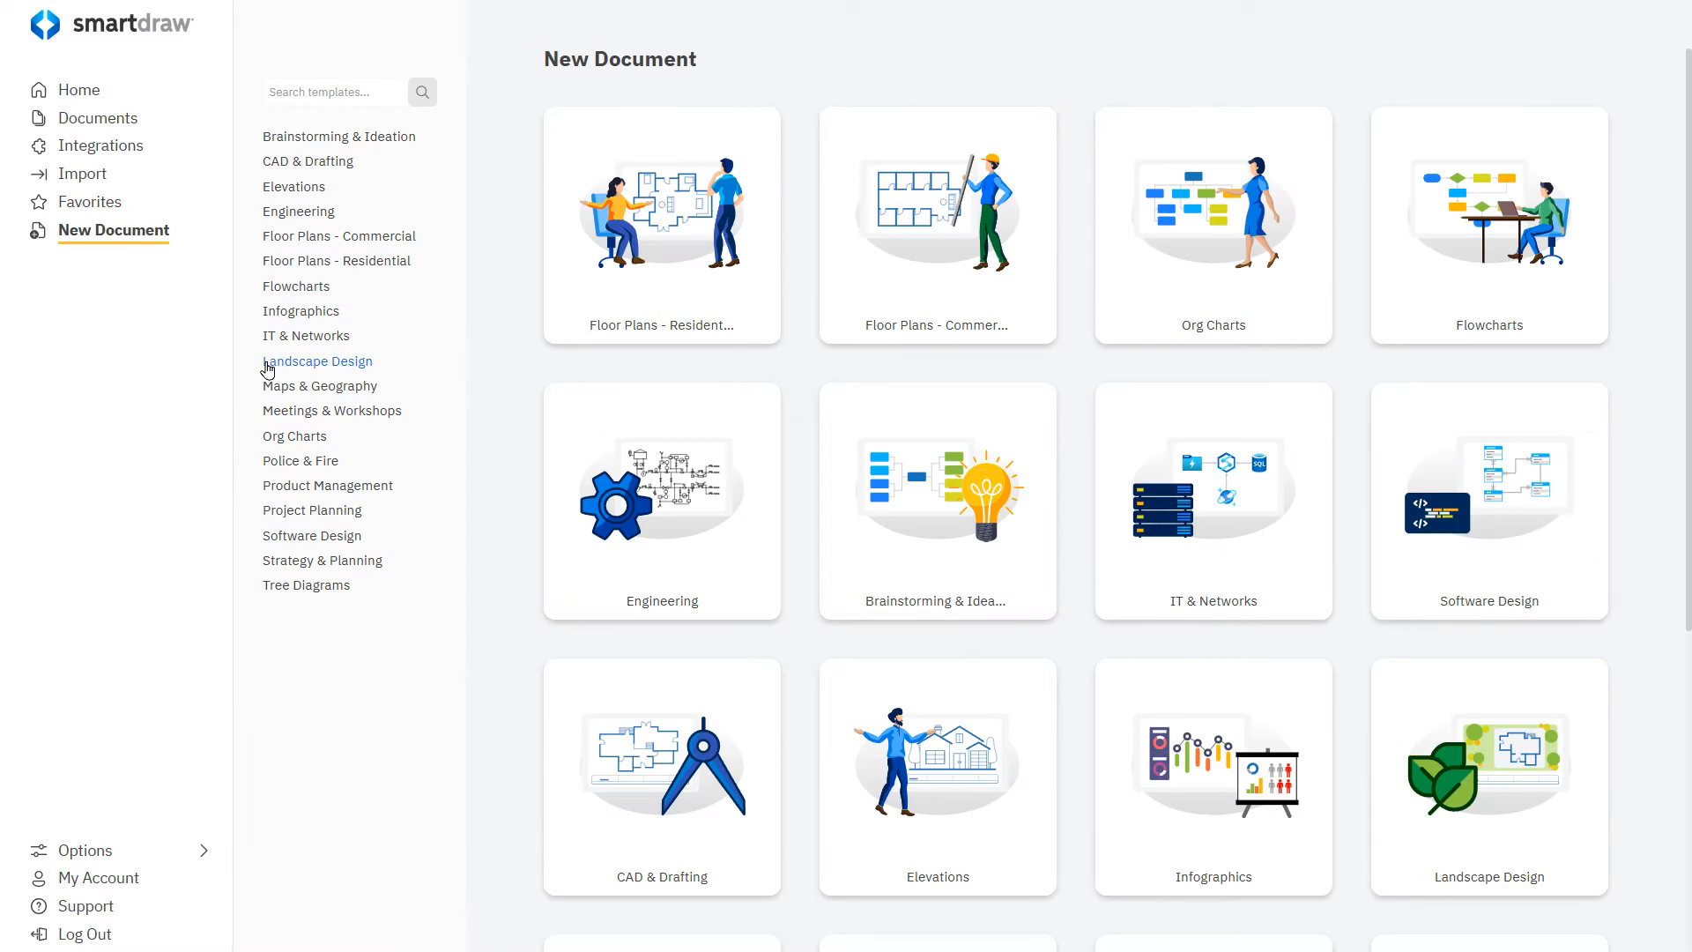
{"action": "left_click", "coordinate": [299, 460]}
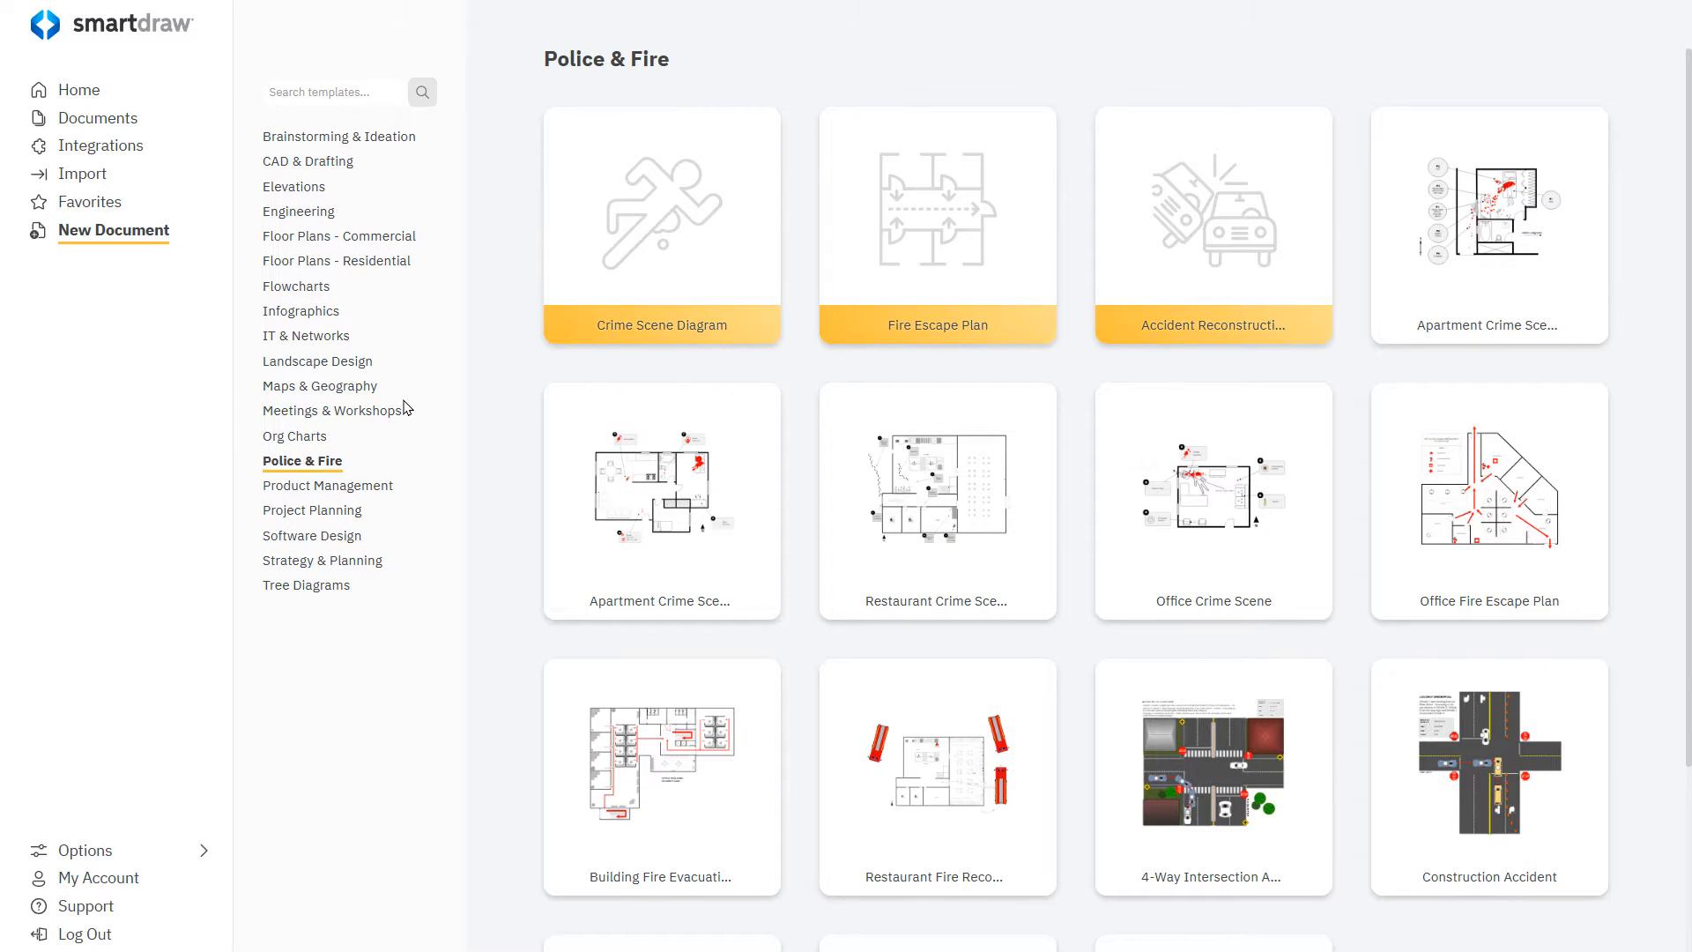
{"action": "mouse_move", "coordinate": [1170, 263]}
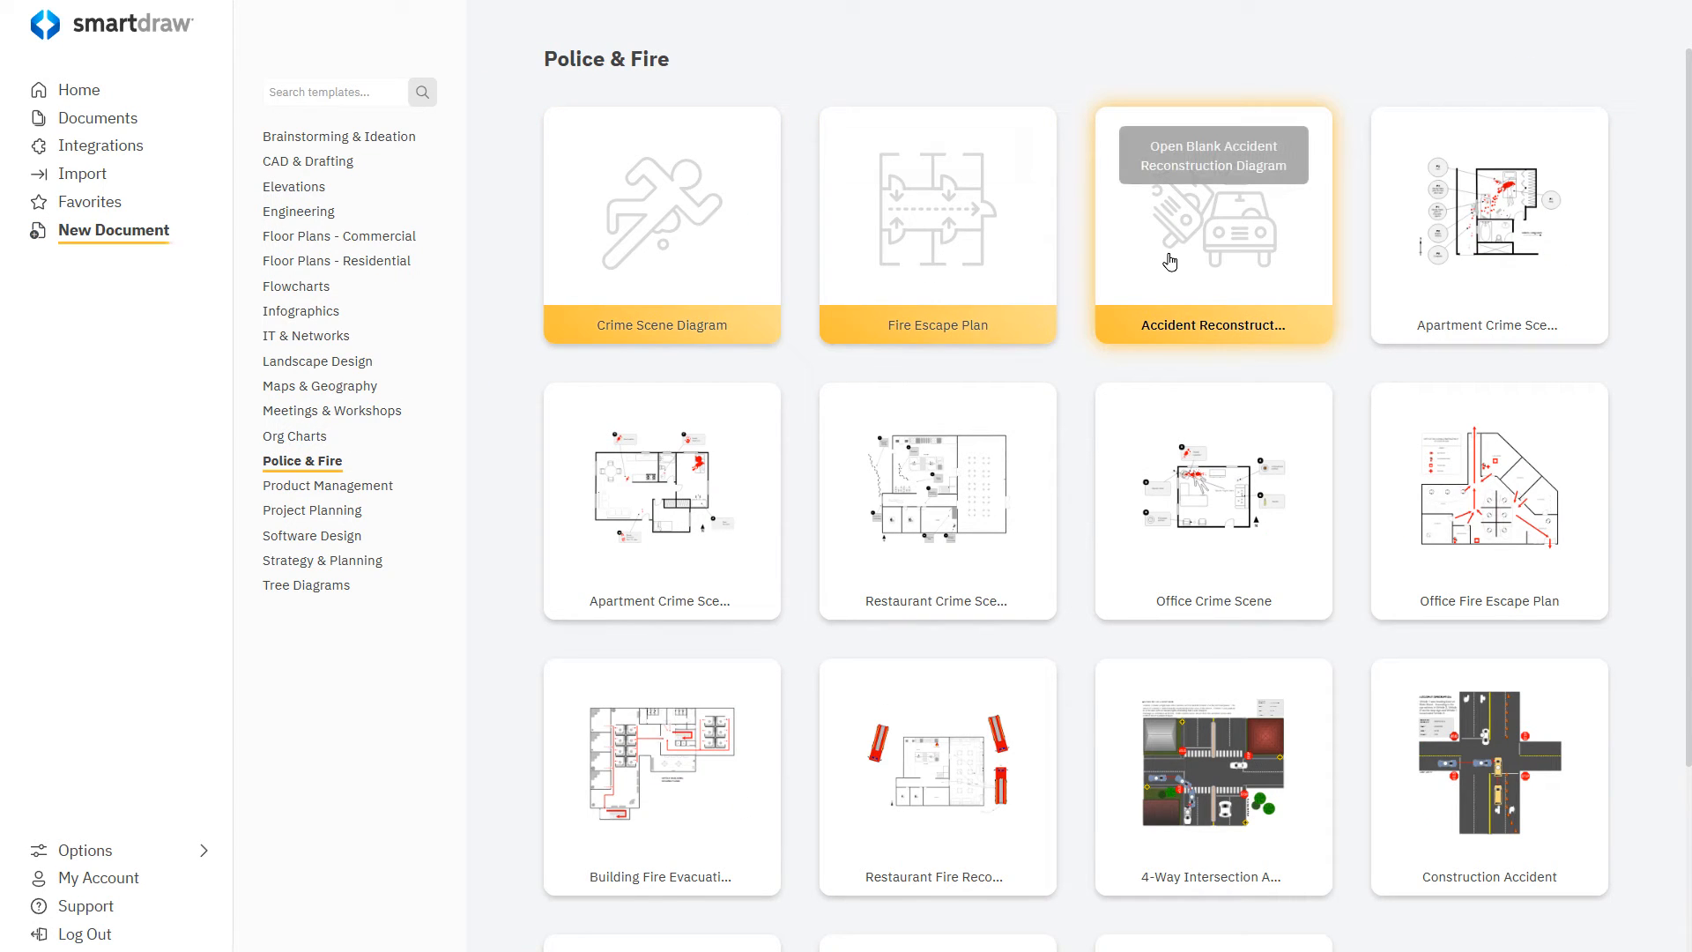
{"action": "left_click", "coordinate": [1212, 154]}
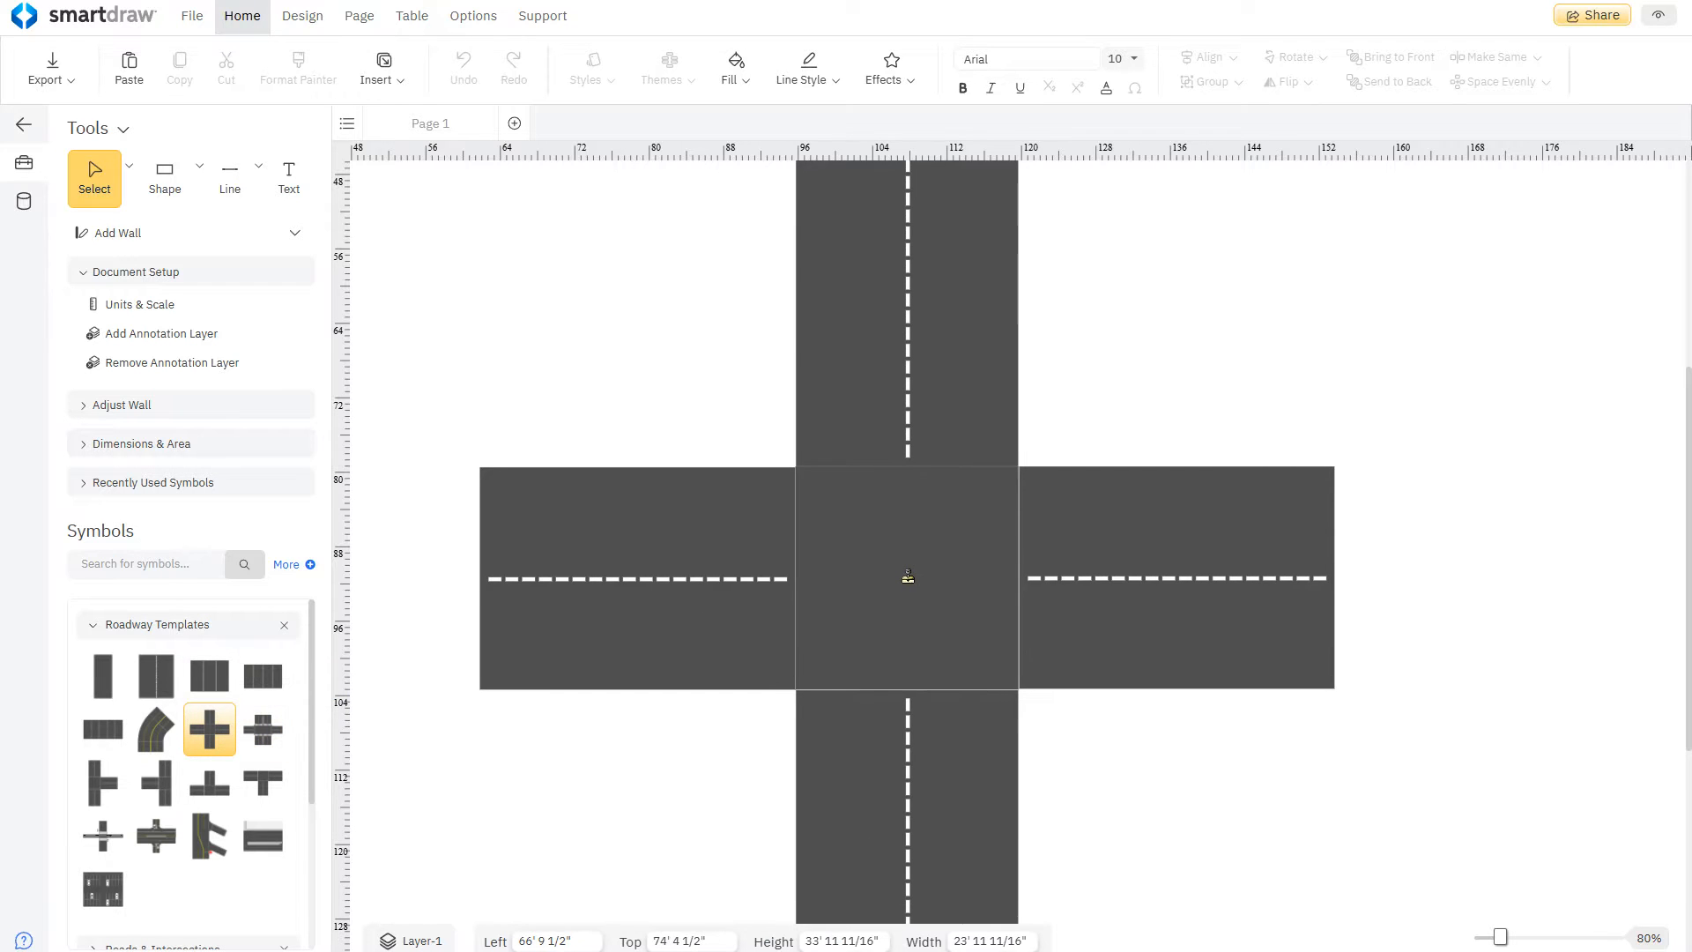
Collapse the Roadway Templates library and expand the Medians symbol library.
{"action": "left_click", "coordinate": [908, 579]}
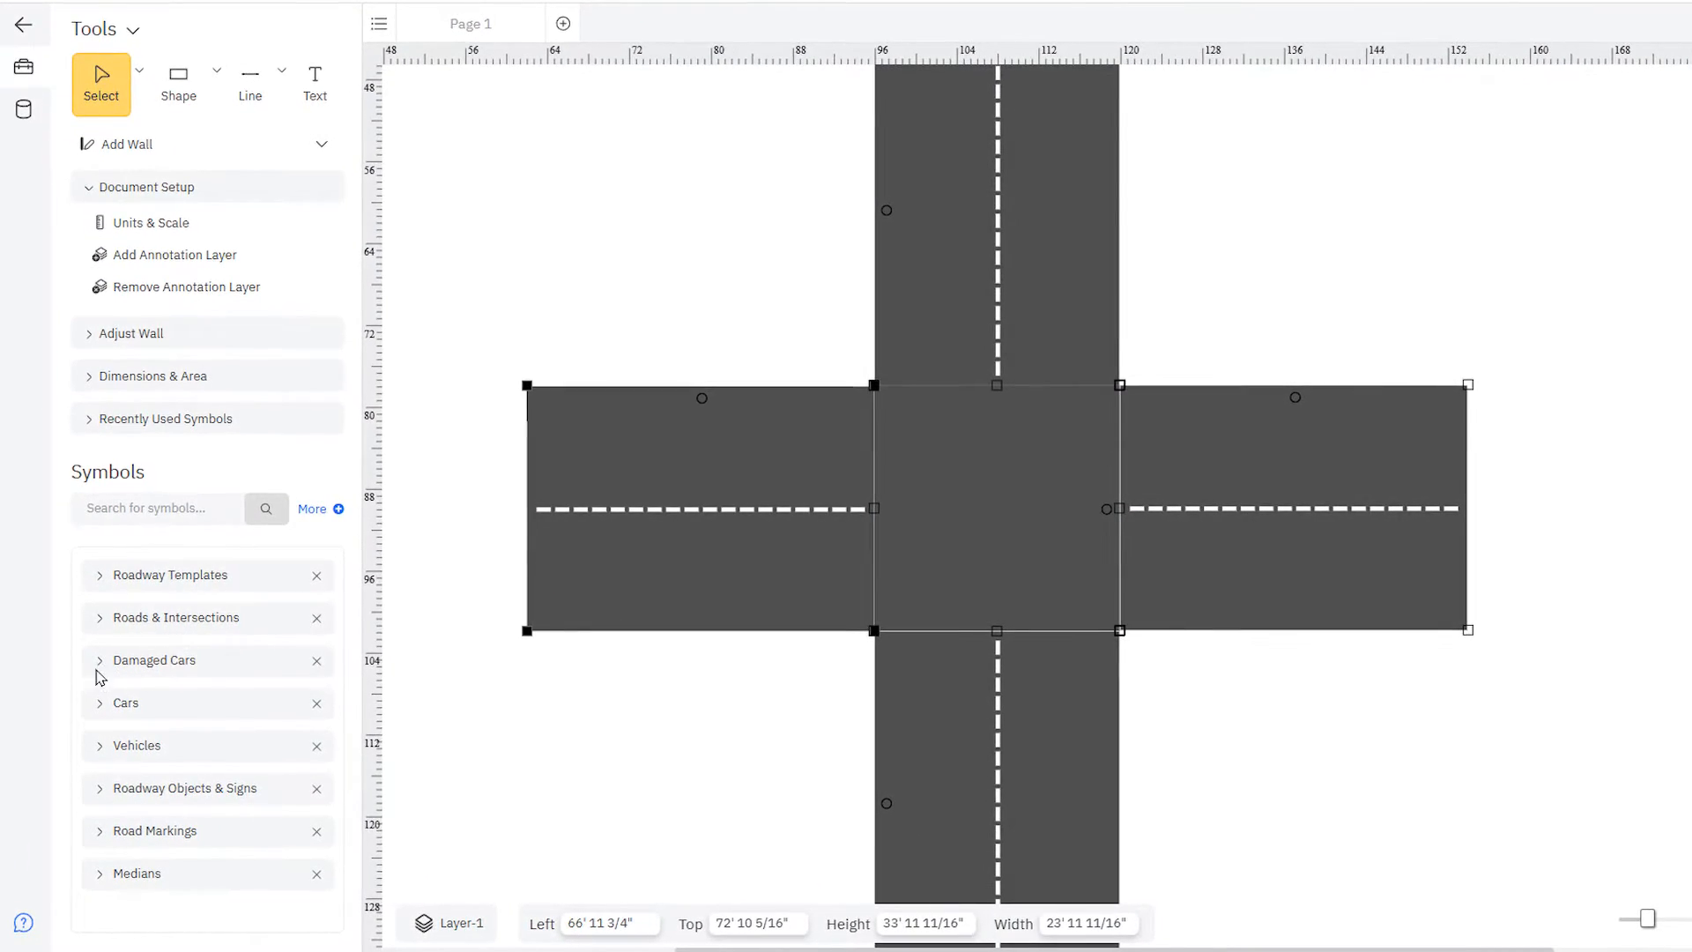
{"action": "mouse_move", "coordinate": [98, 752]}
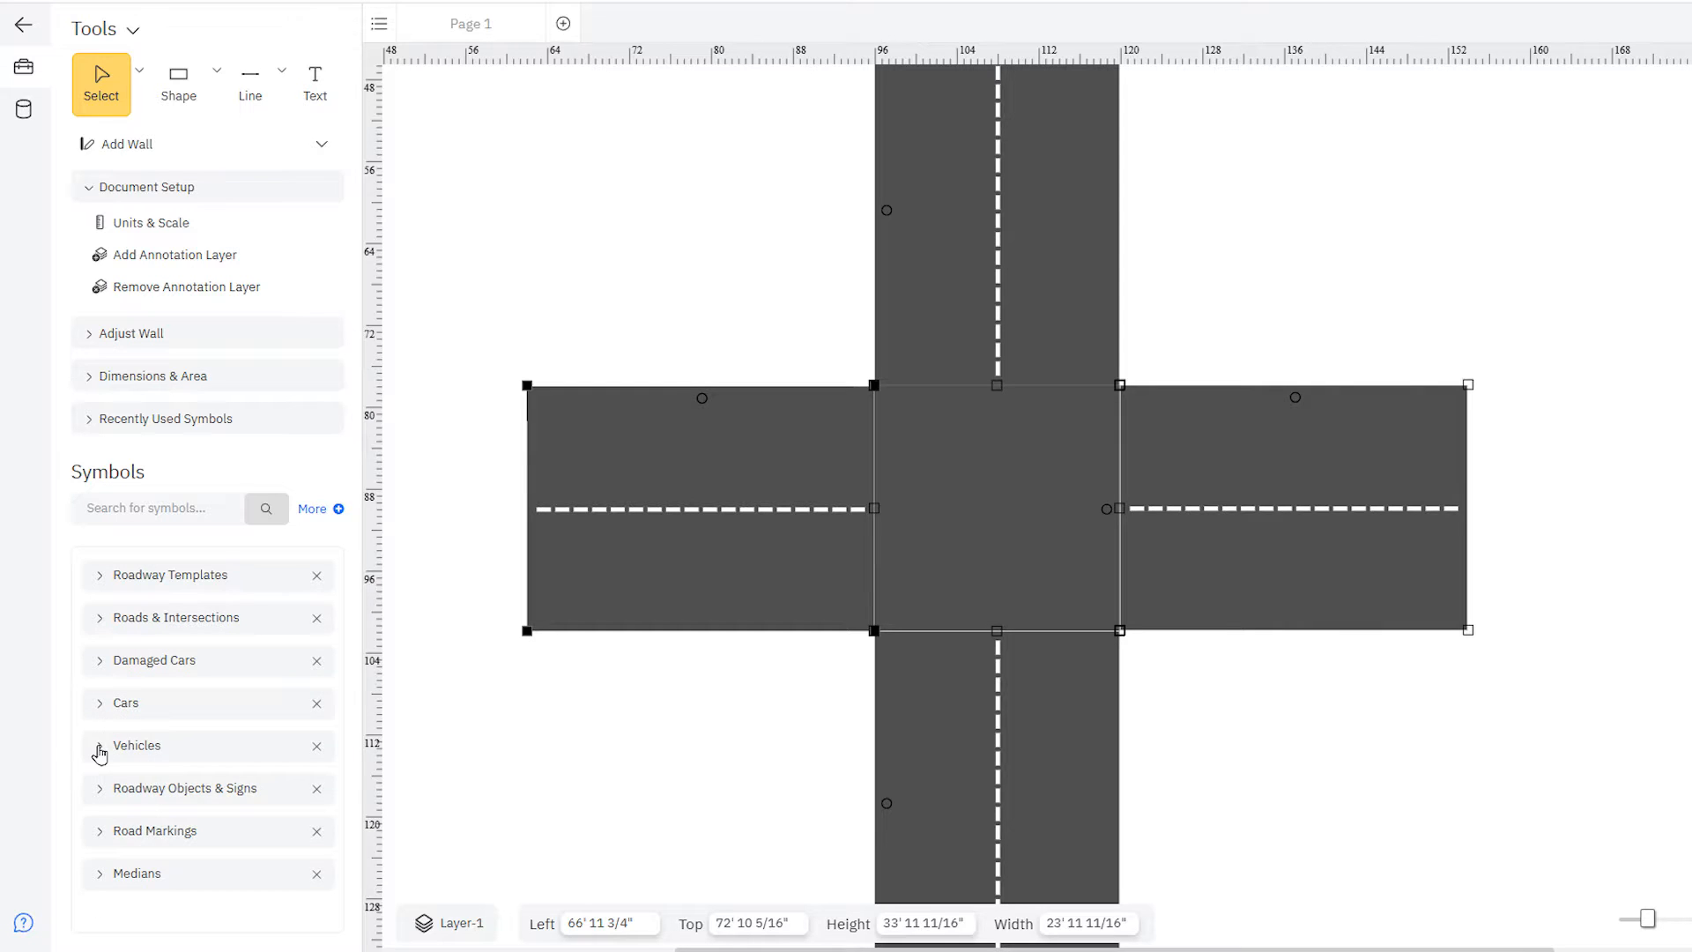
{"action": "mouse_move", "coordinate": [107, 751]}
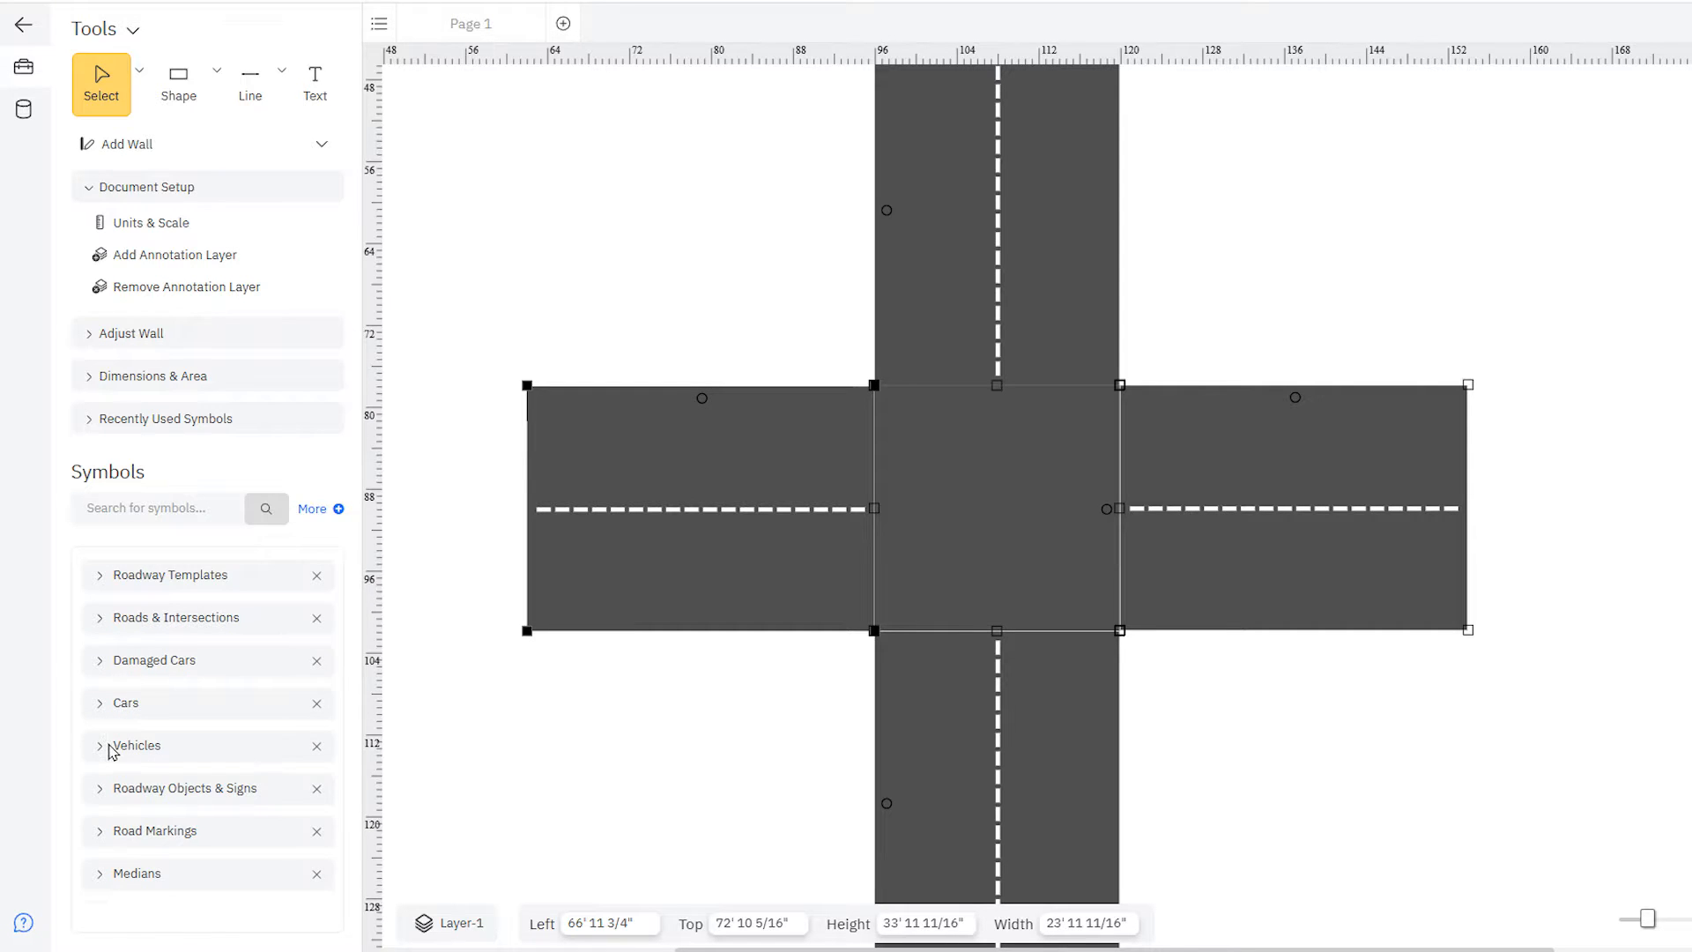
{"action": "left_click", "coordinate": [136, 873]}
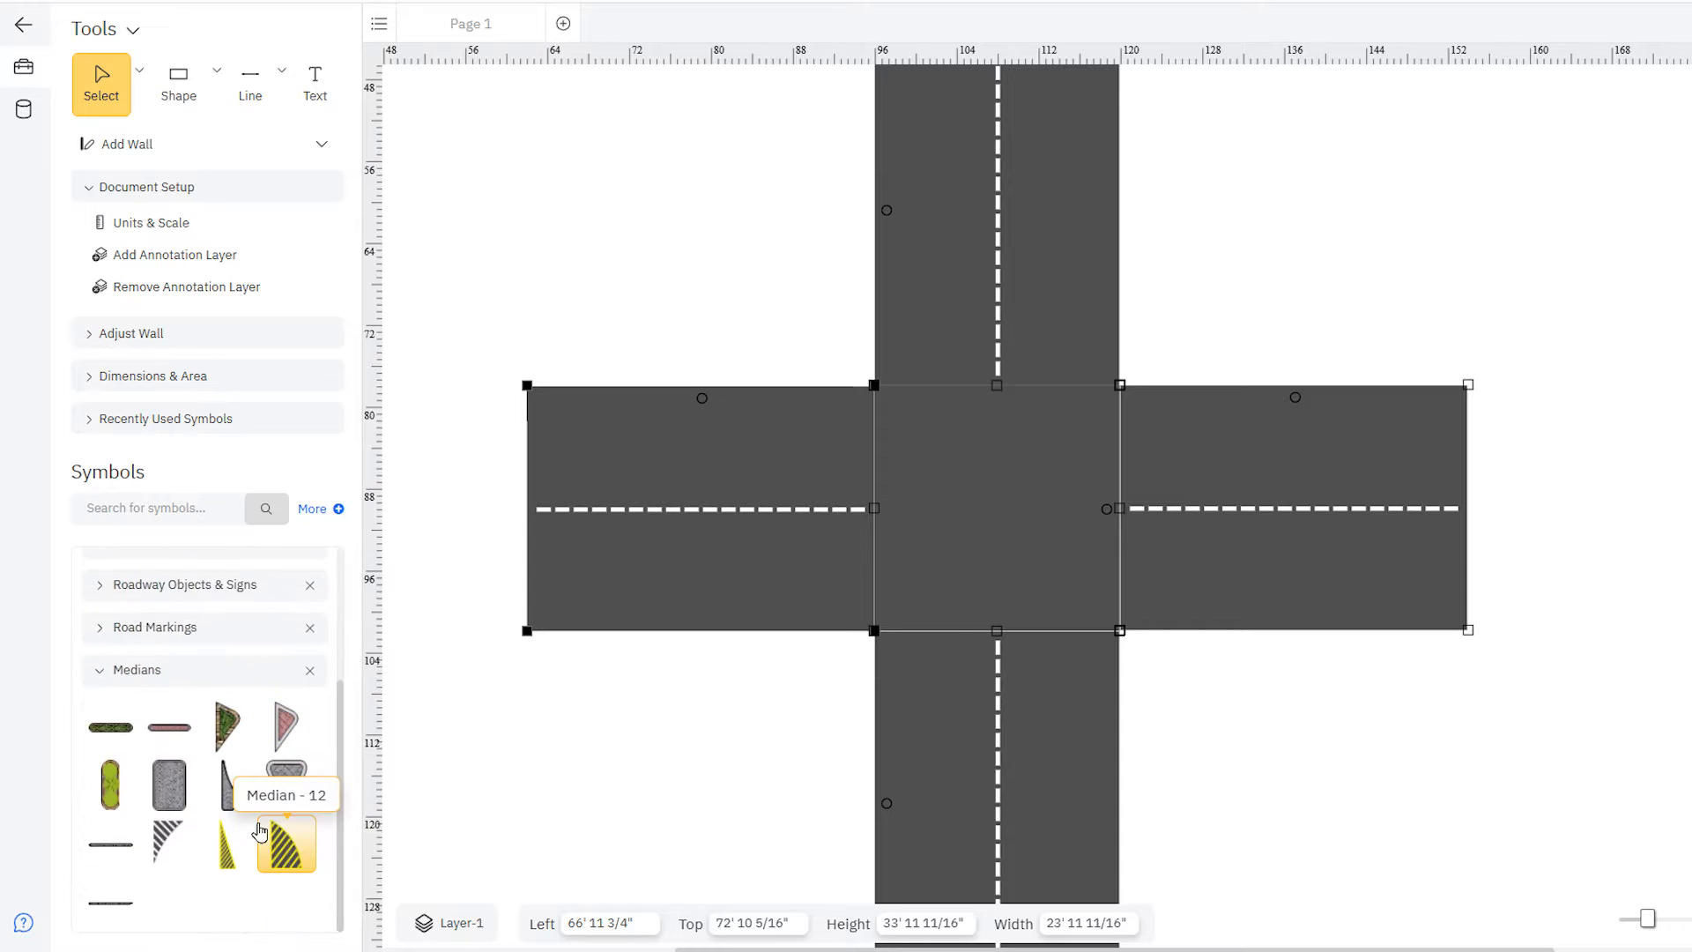
{"action": "mouse_move", "coordinate": [168, 725]}
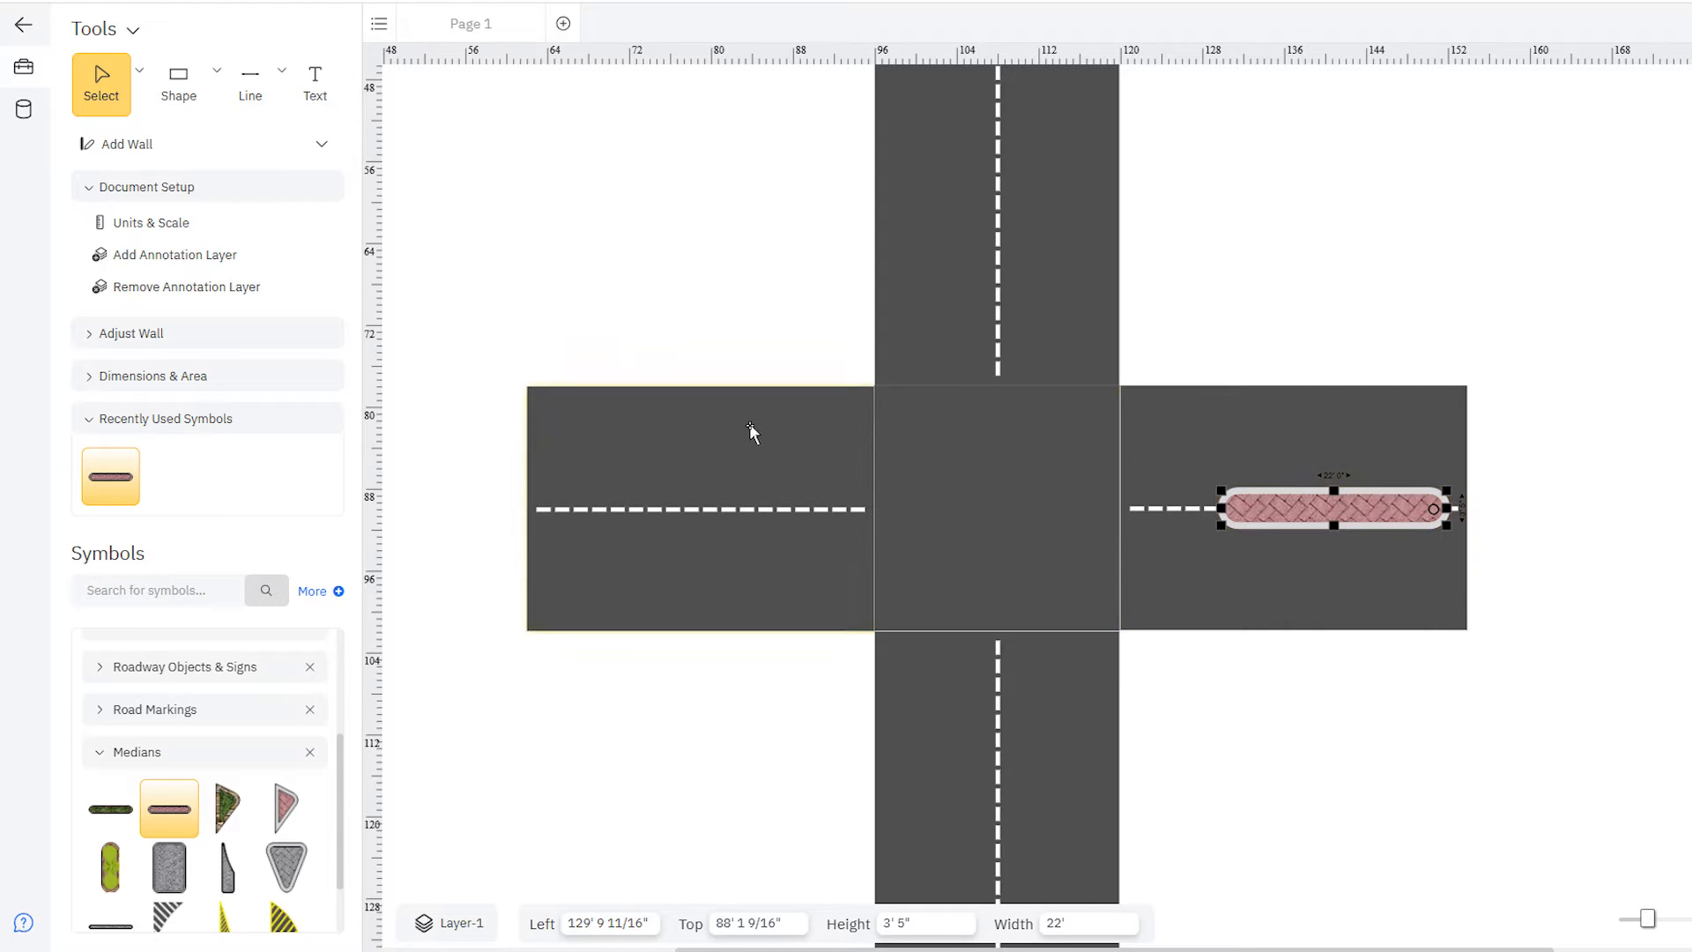
Expand Roadway Objects & Signs and fill the incident info box with number, date and time.
{"action": "left_click", "coordinate": [99, 666]}
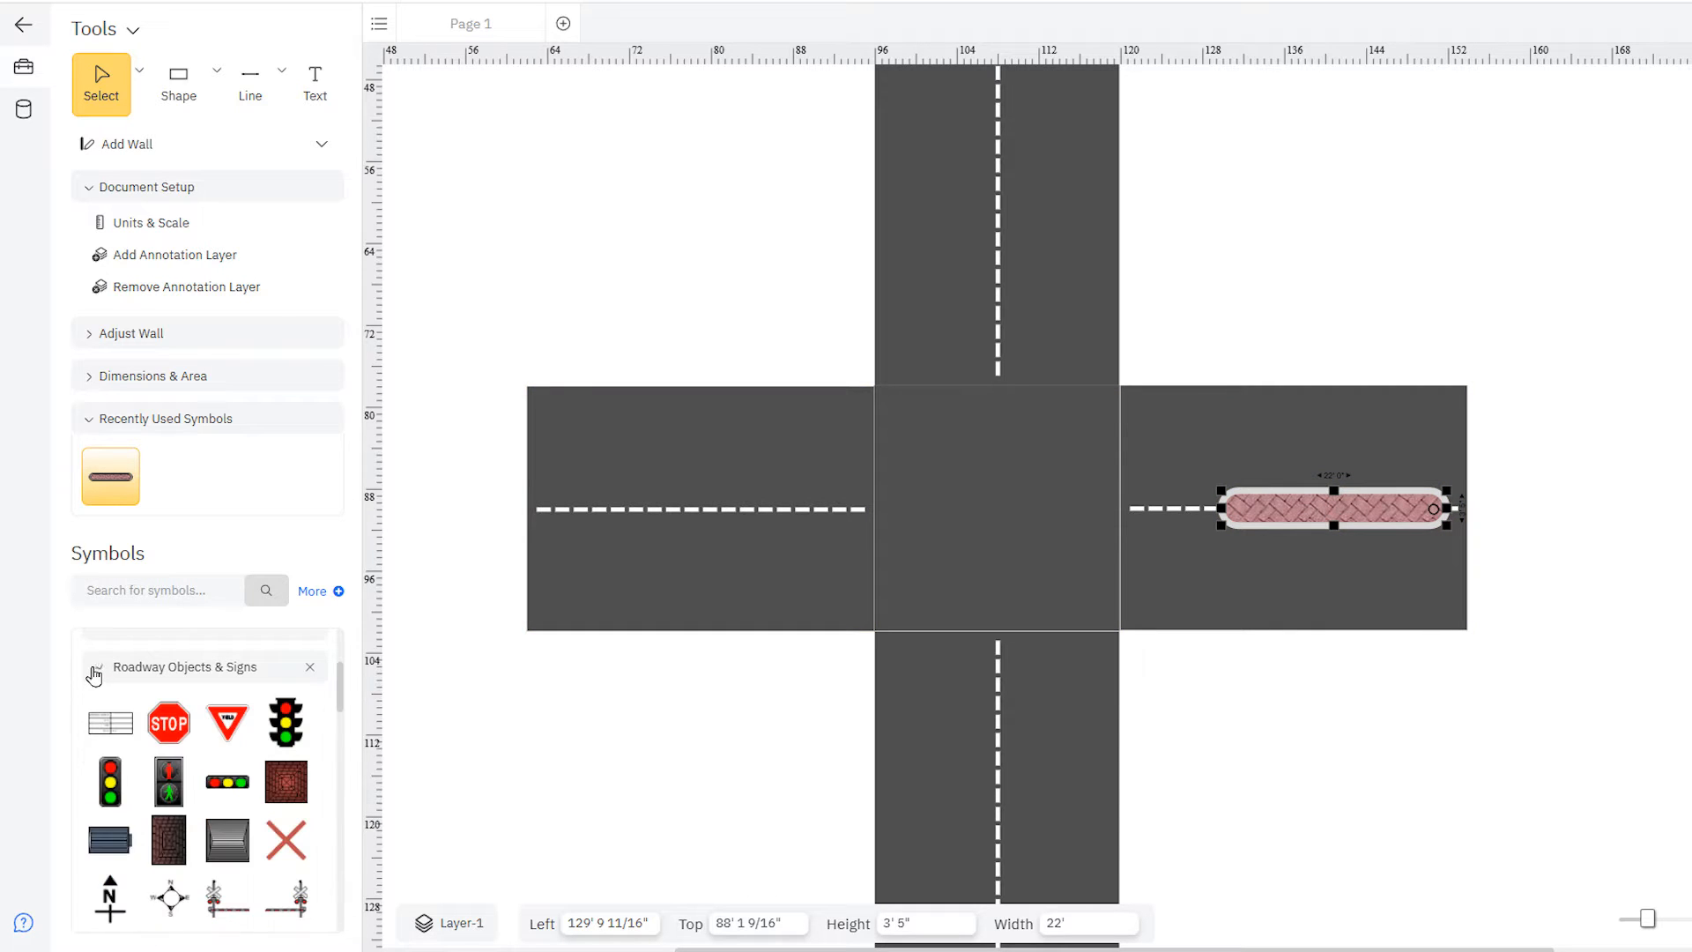
{"action": "mouse_move", "coordinate": [227, 722]}
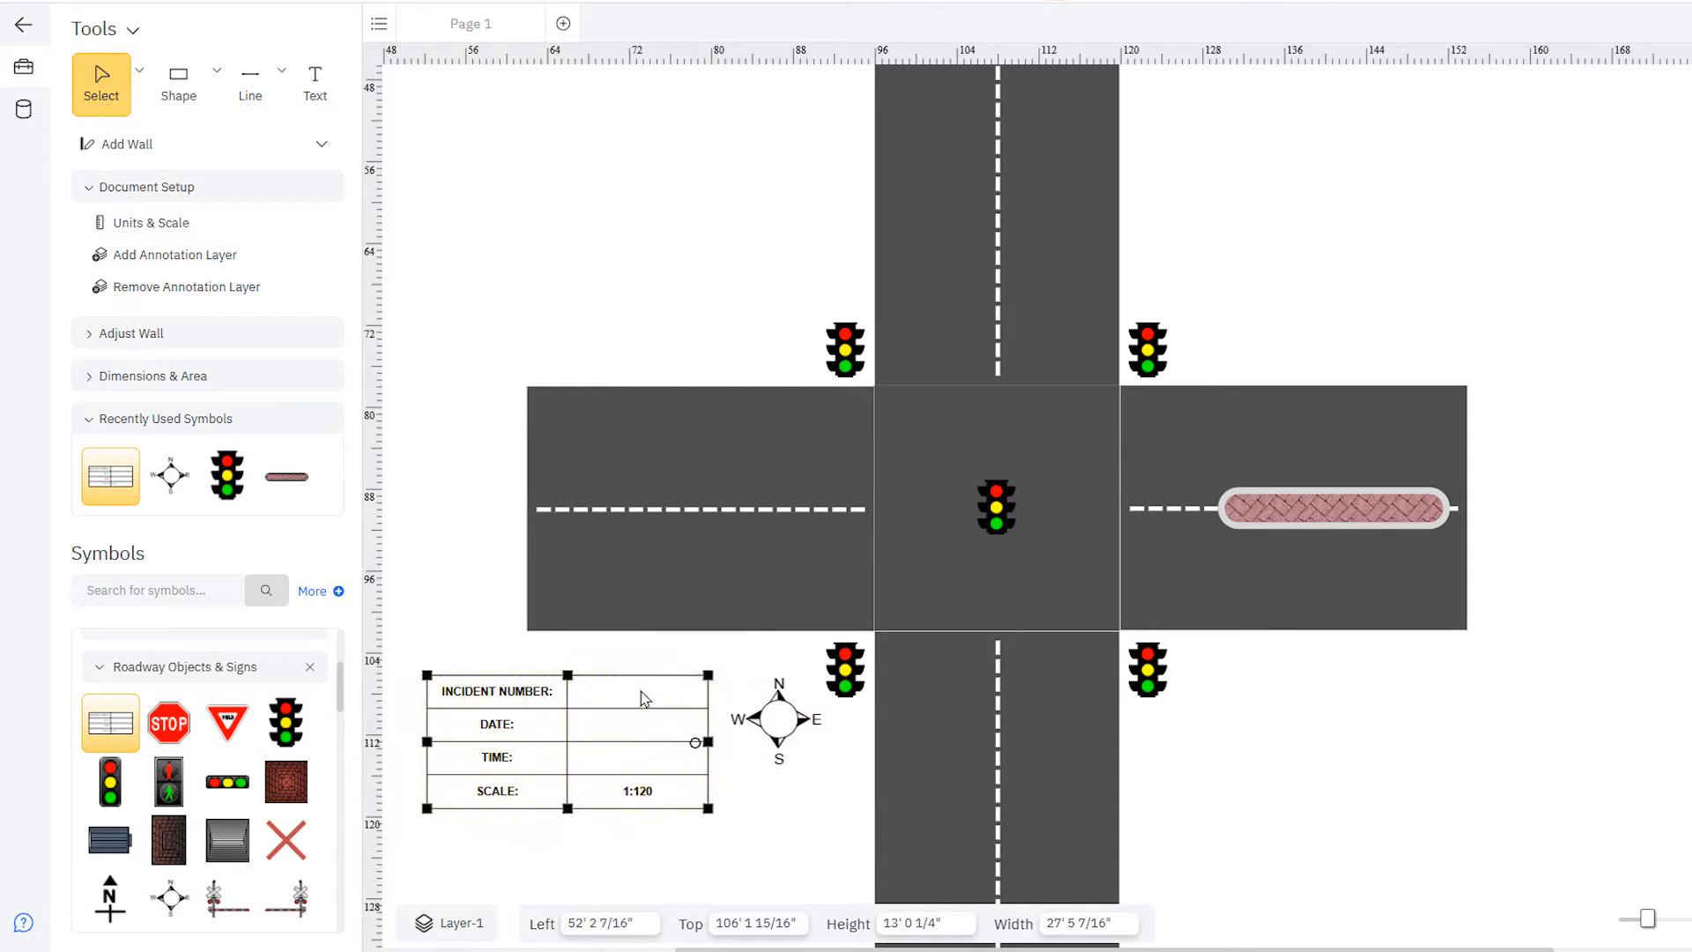
{"action": "left_click", "coordinate": [636, 691]}
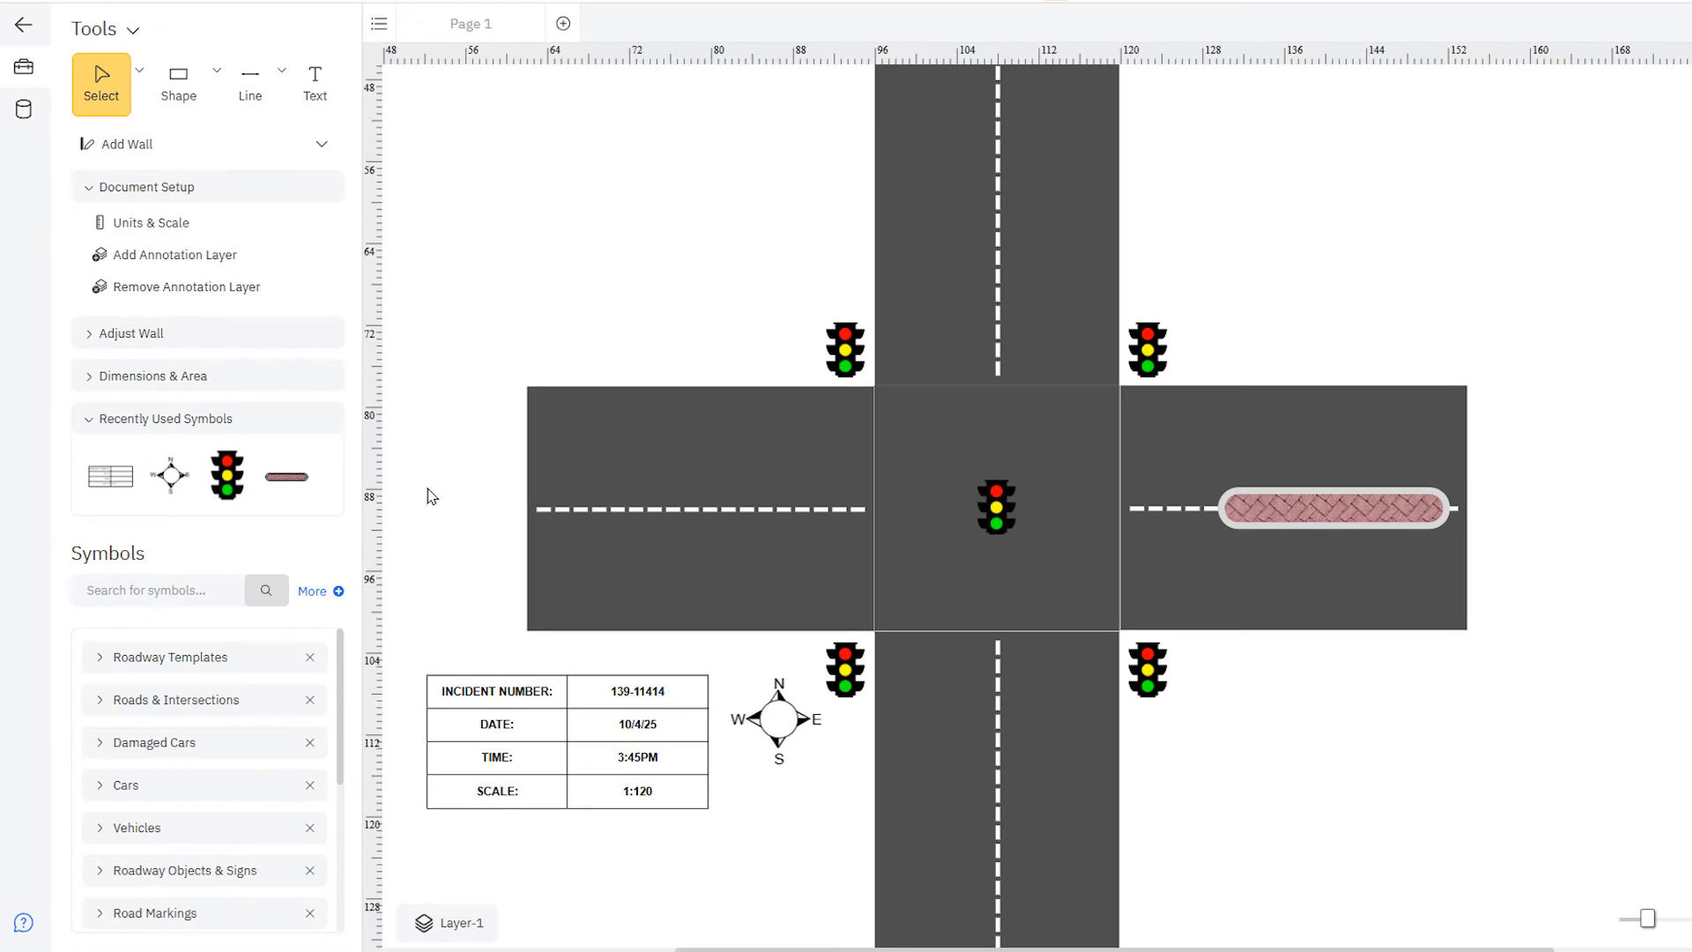
Expand the Vehicles library and recolour the placed car with the Fill colours.
{"action": "left_click", "coordinate": [136, 827]}
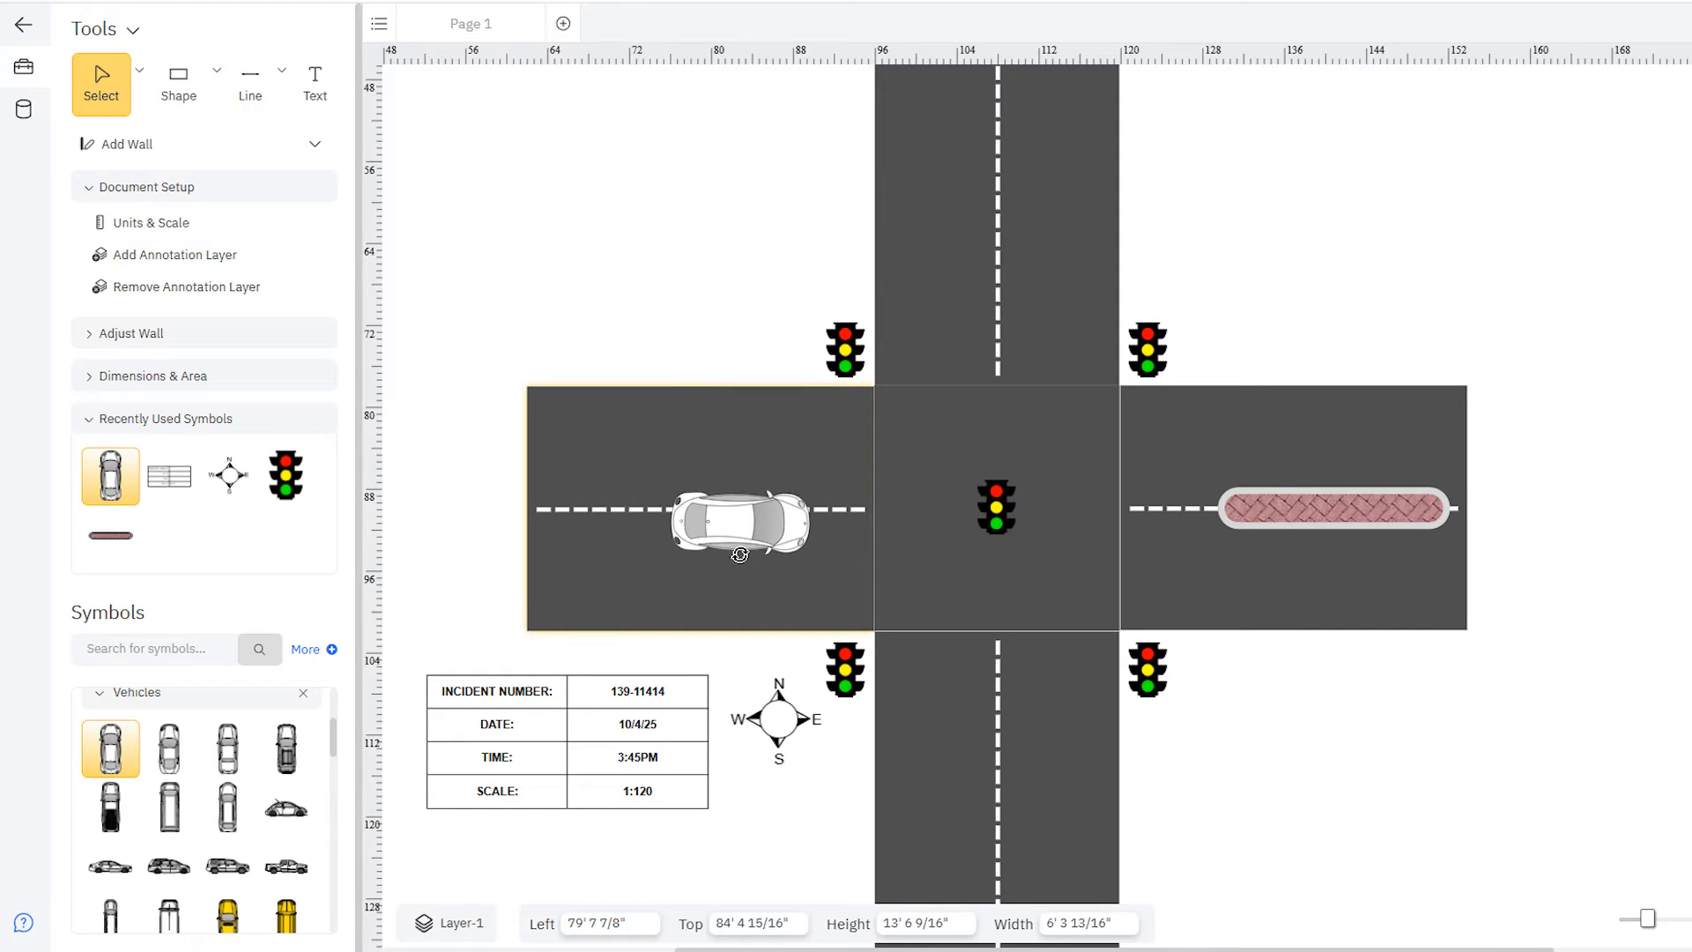
{"action": "left_click", "coordinate": [800, 69]}
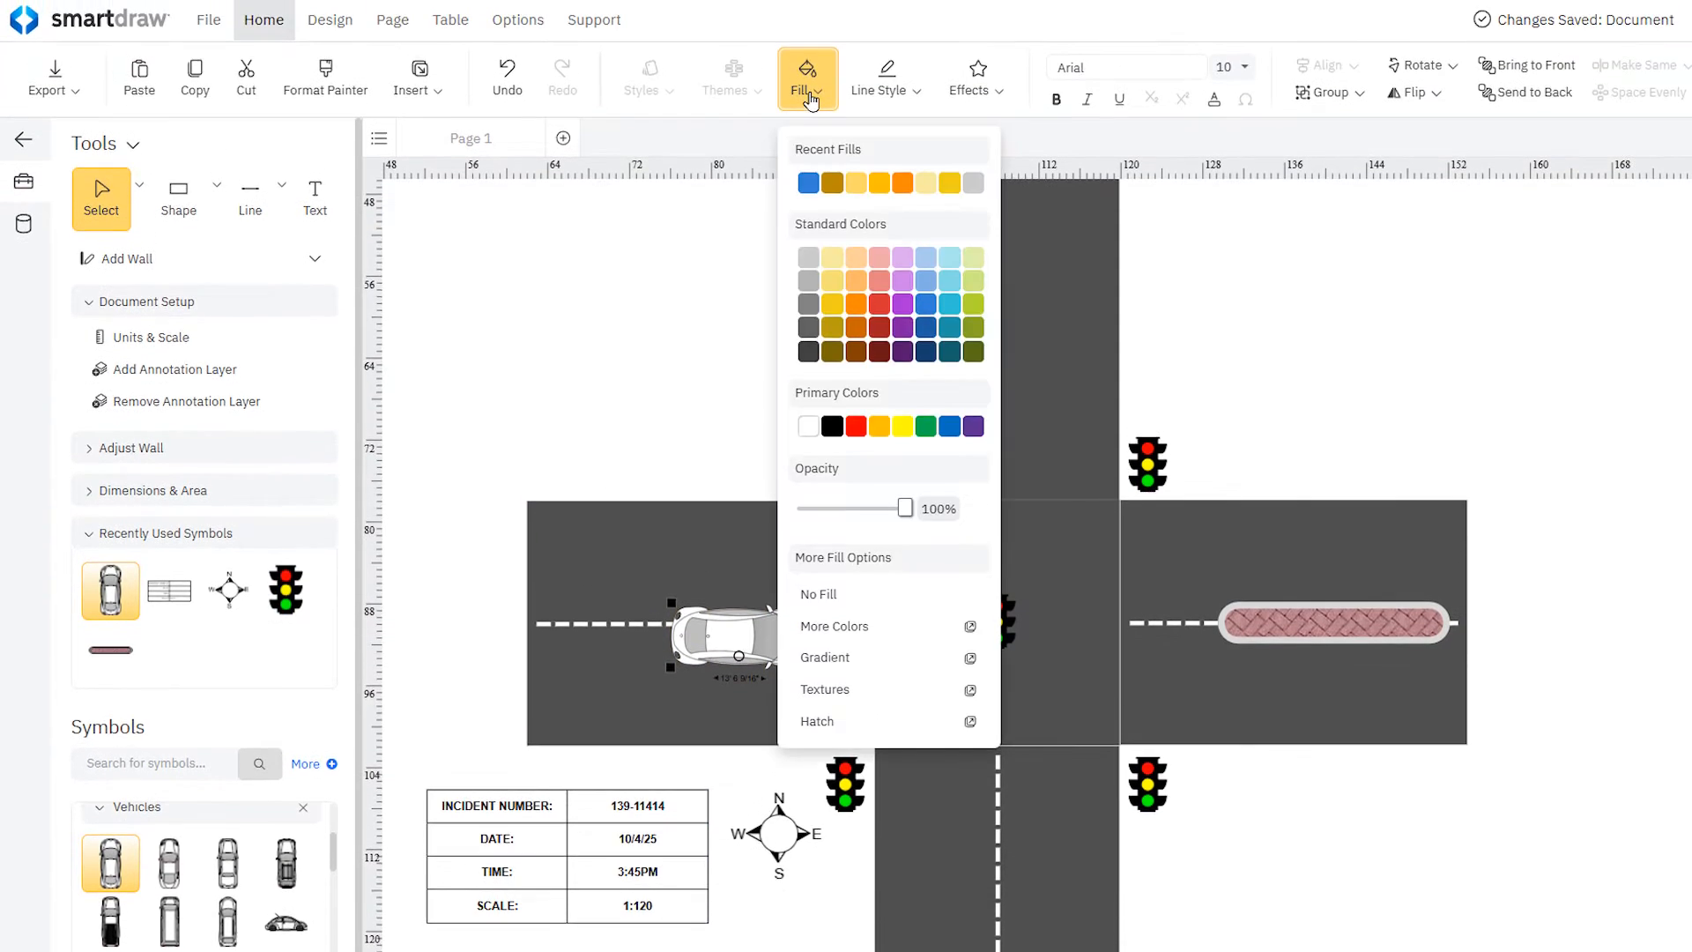
{"action": "mouse_move", "coordinate": [921, 328]}
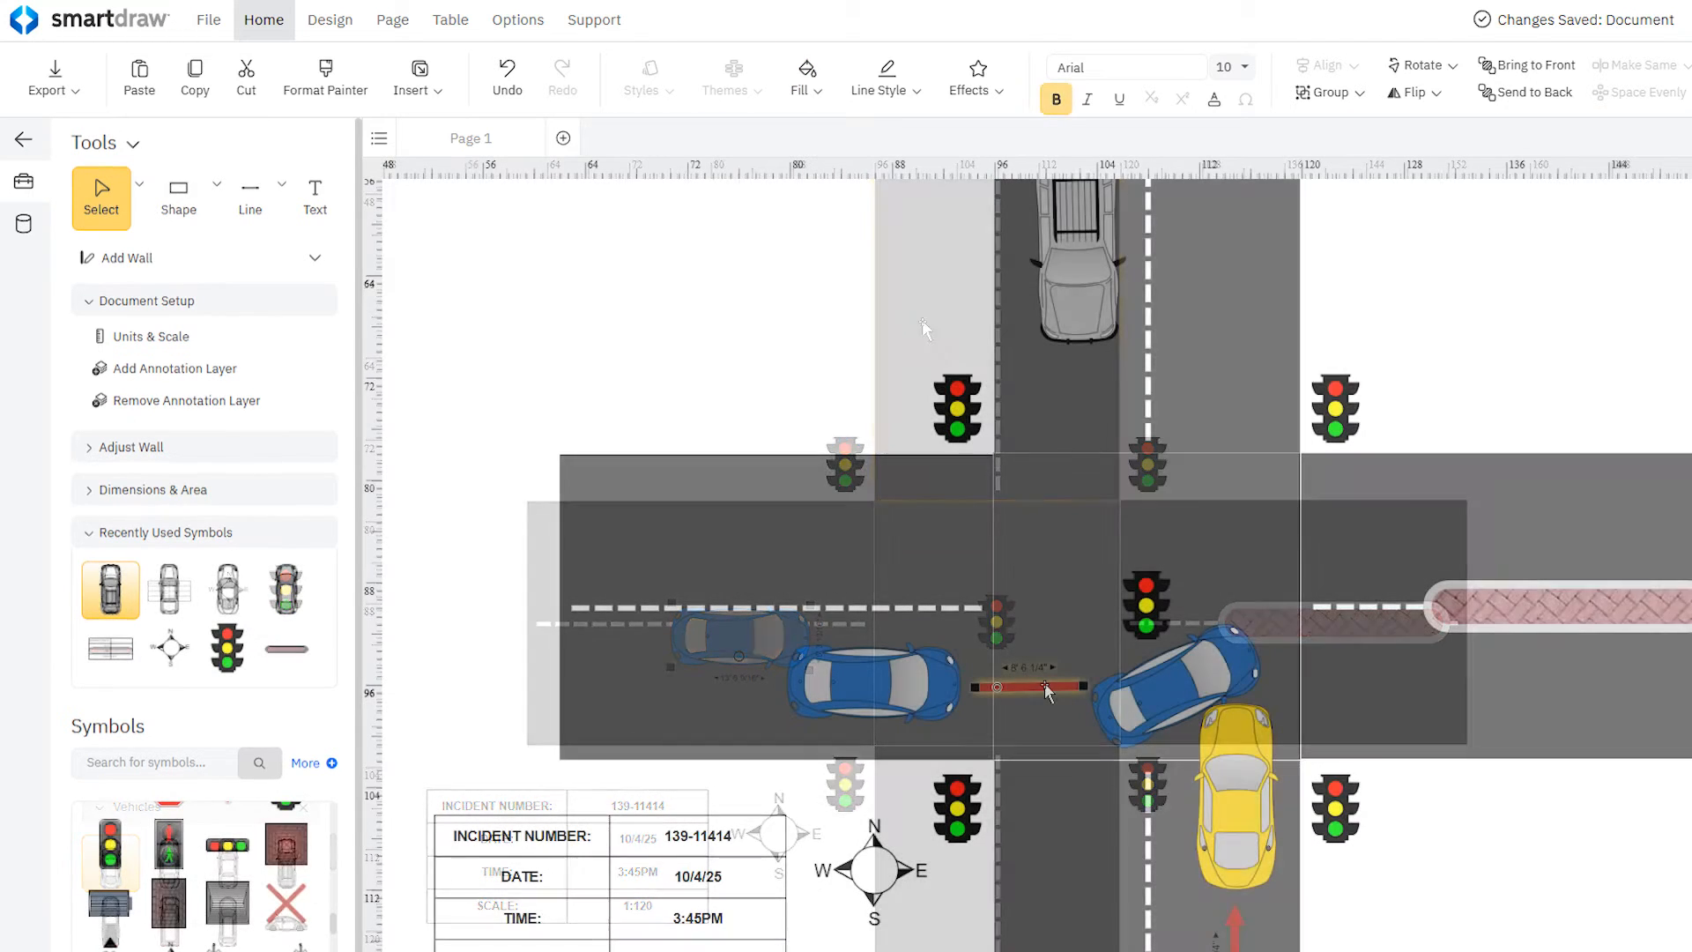
{"action": "right_click", "coordinate": [1045, 691]}
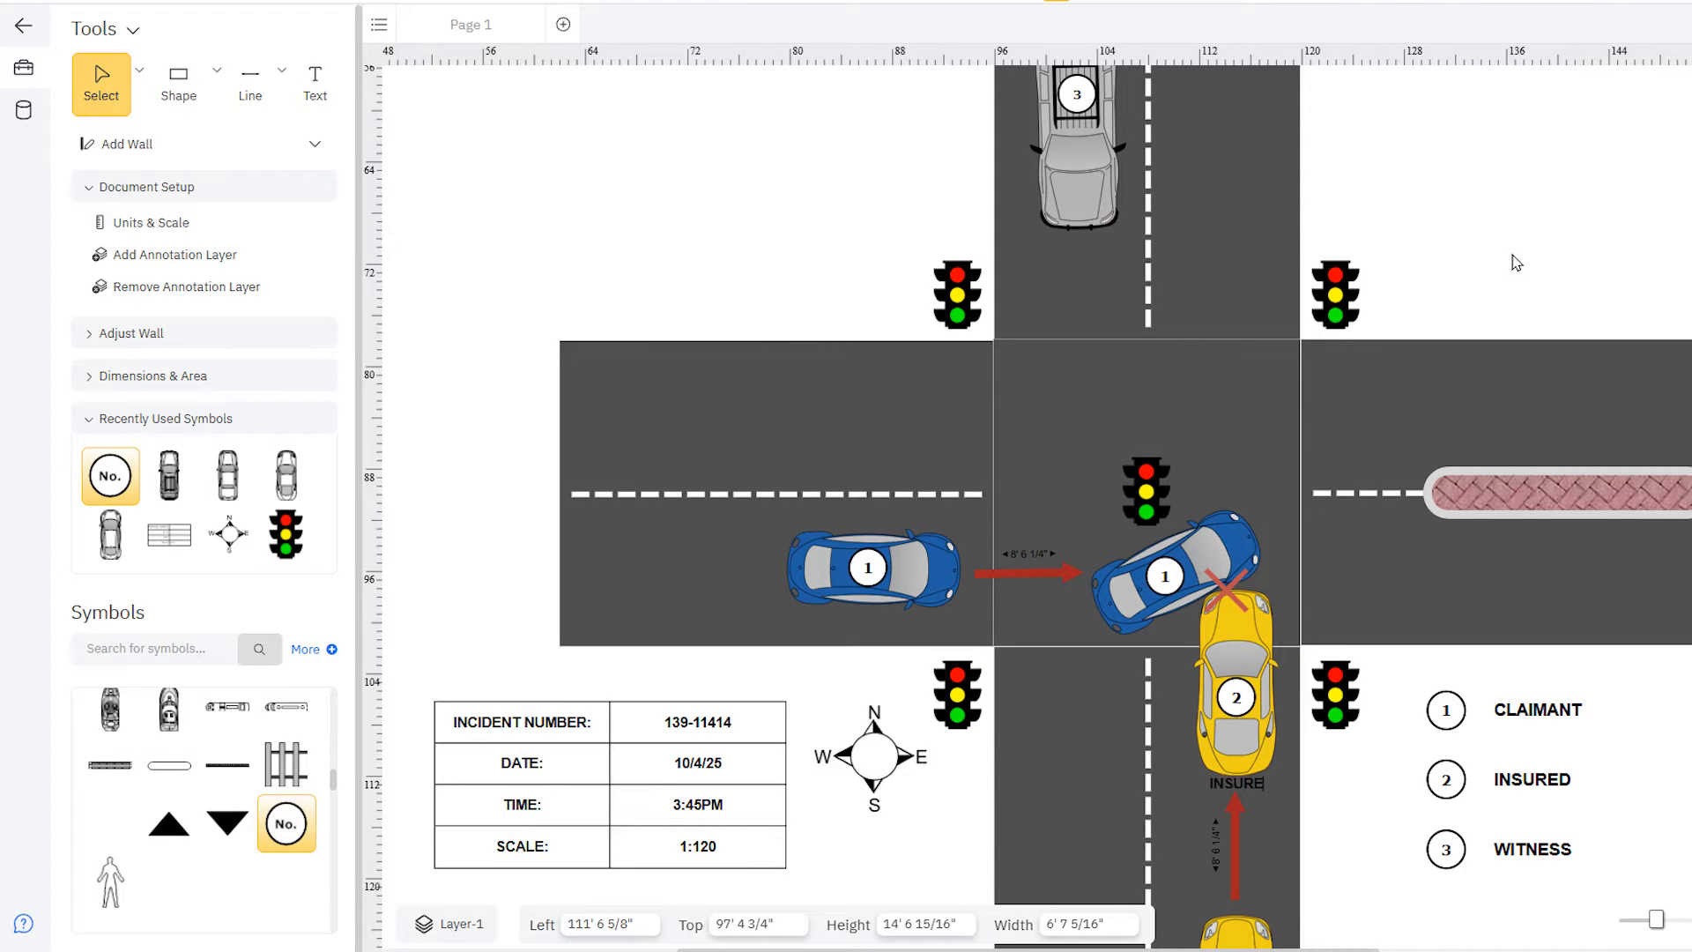
Add a text label 'ACCIDENT DESCRIPTION:' below the incident info box.
{"action": "left_click", "coordinate": [314, 84]}
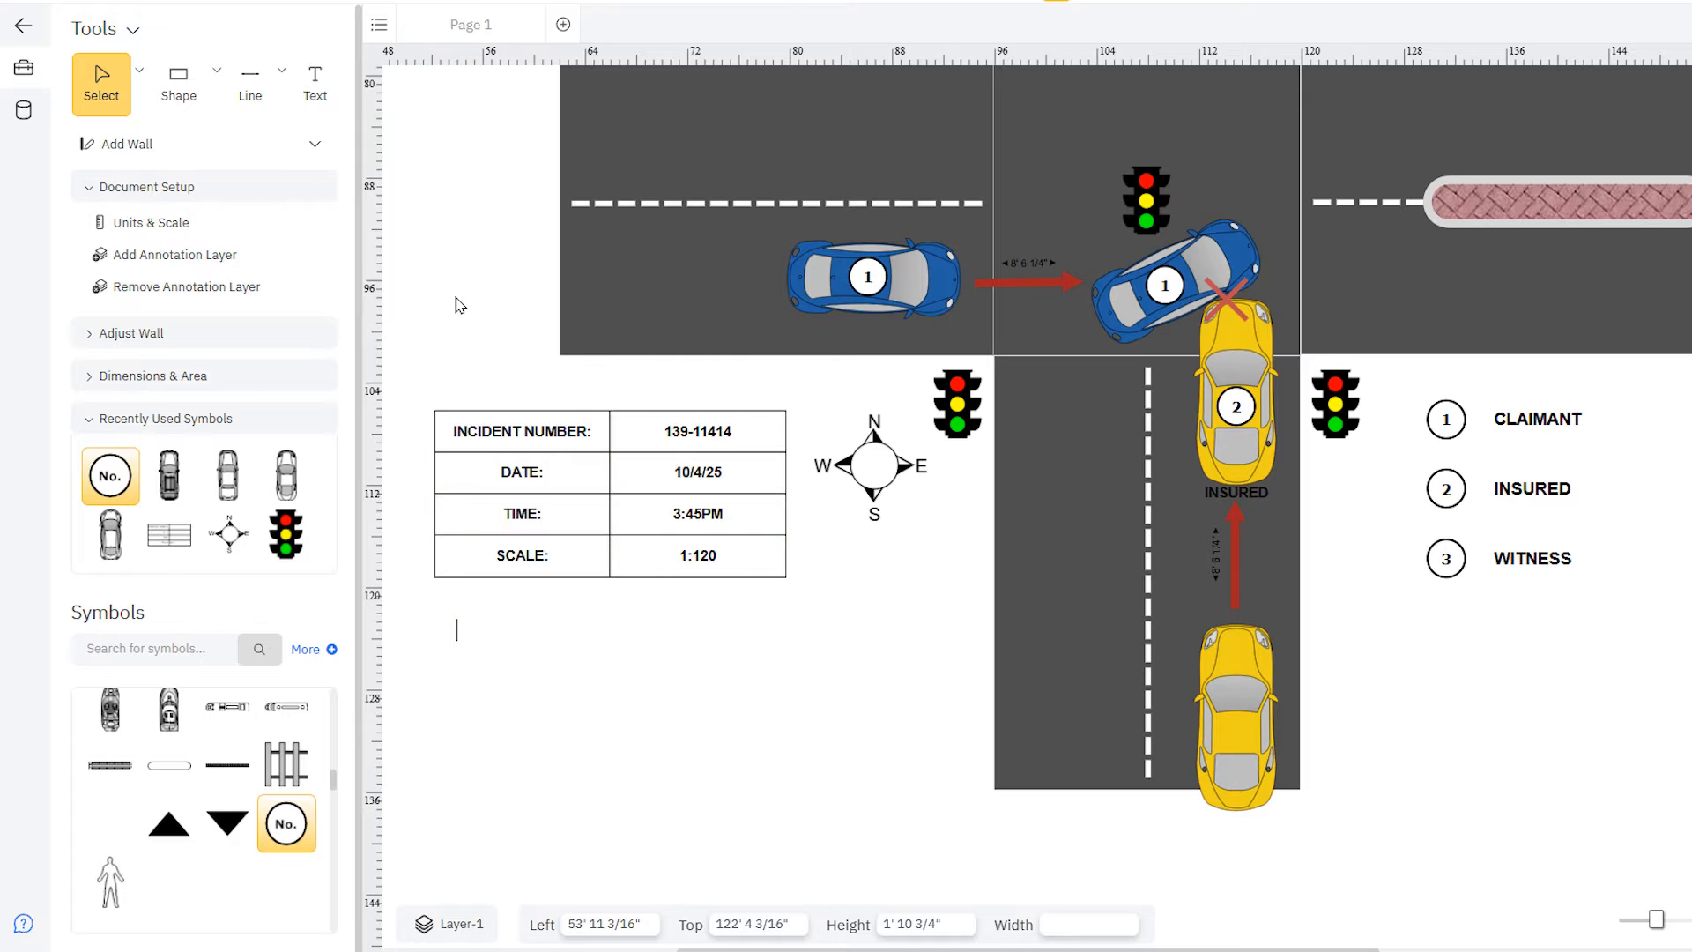
{"action": "type", "text": "ACCIDENT DES"}
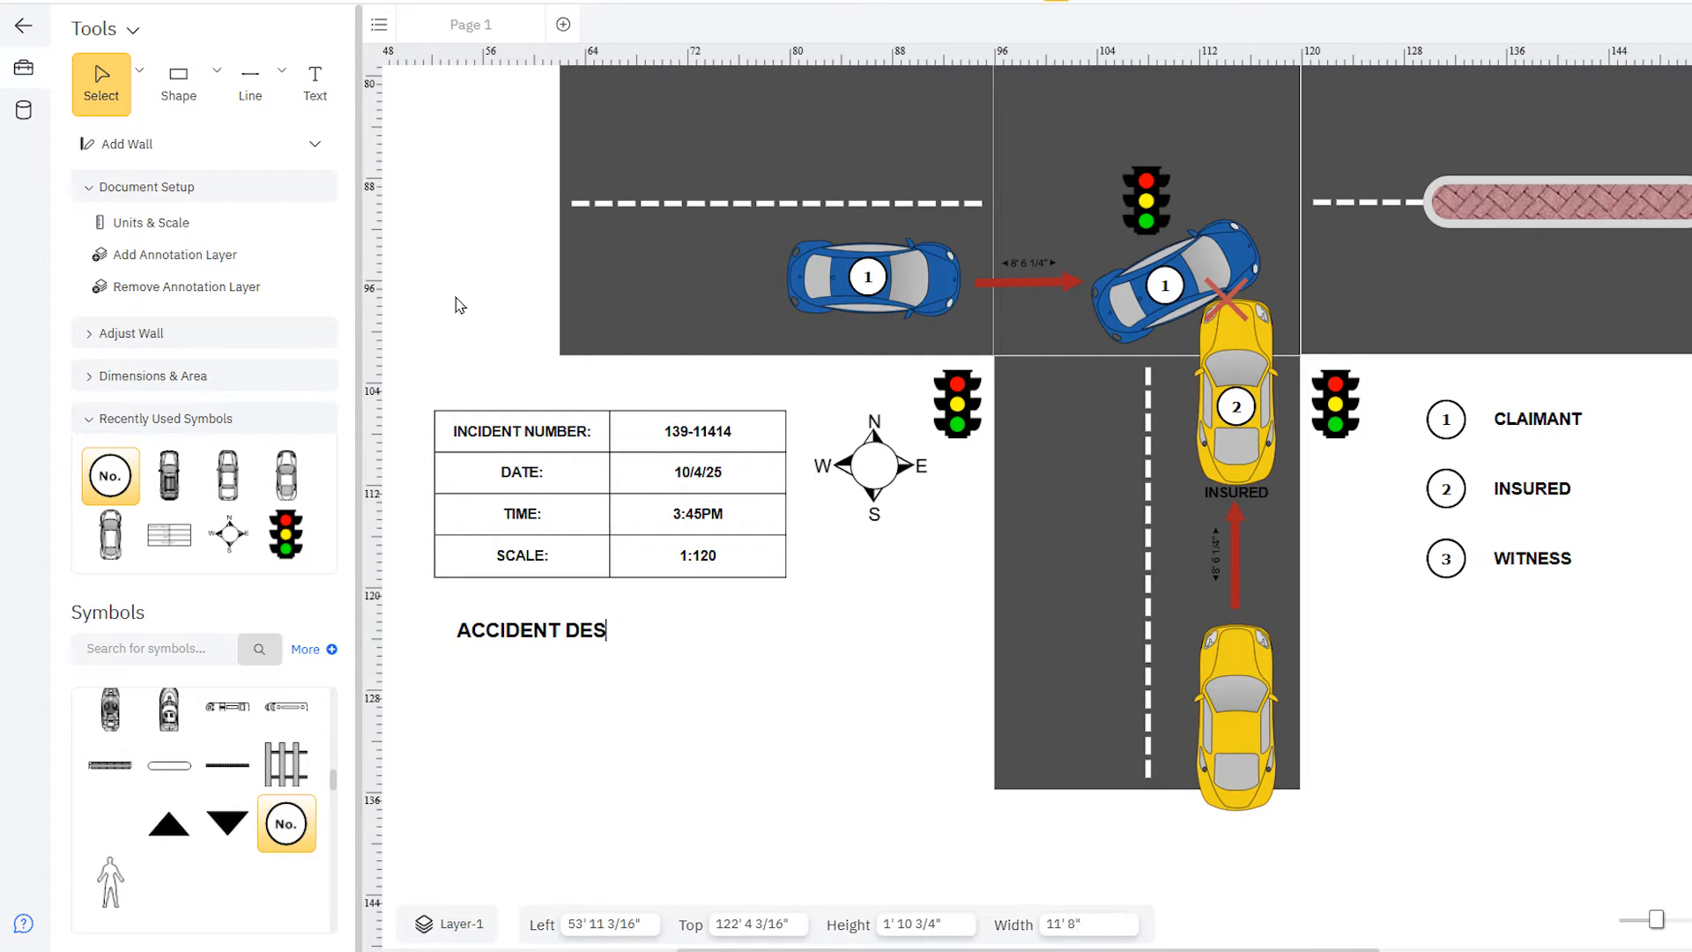
{"action": "type", "text": "CRIPTION:"}
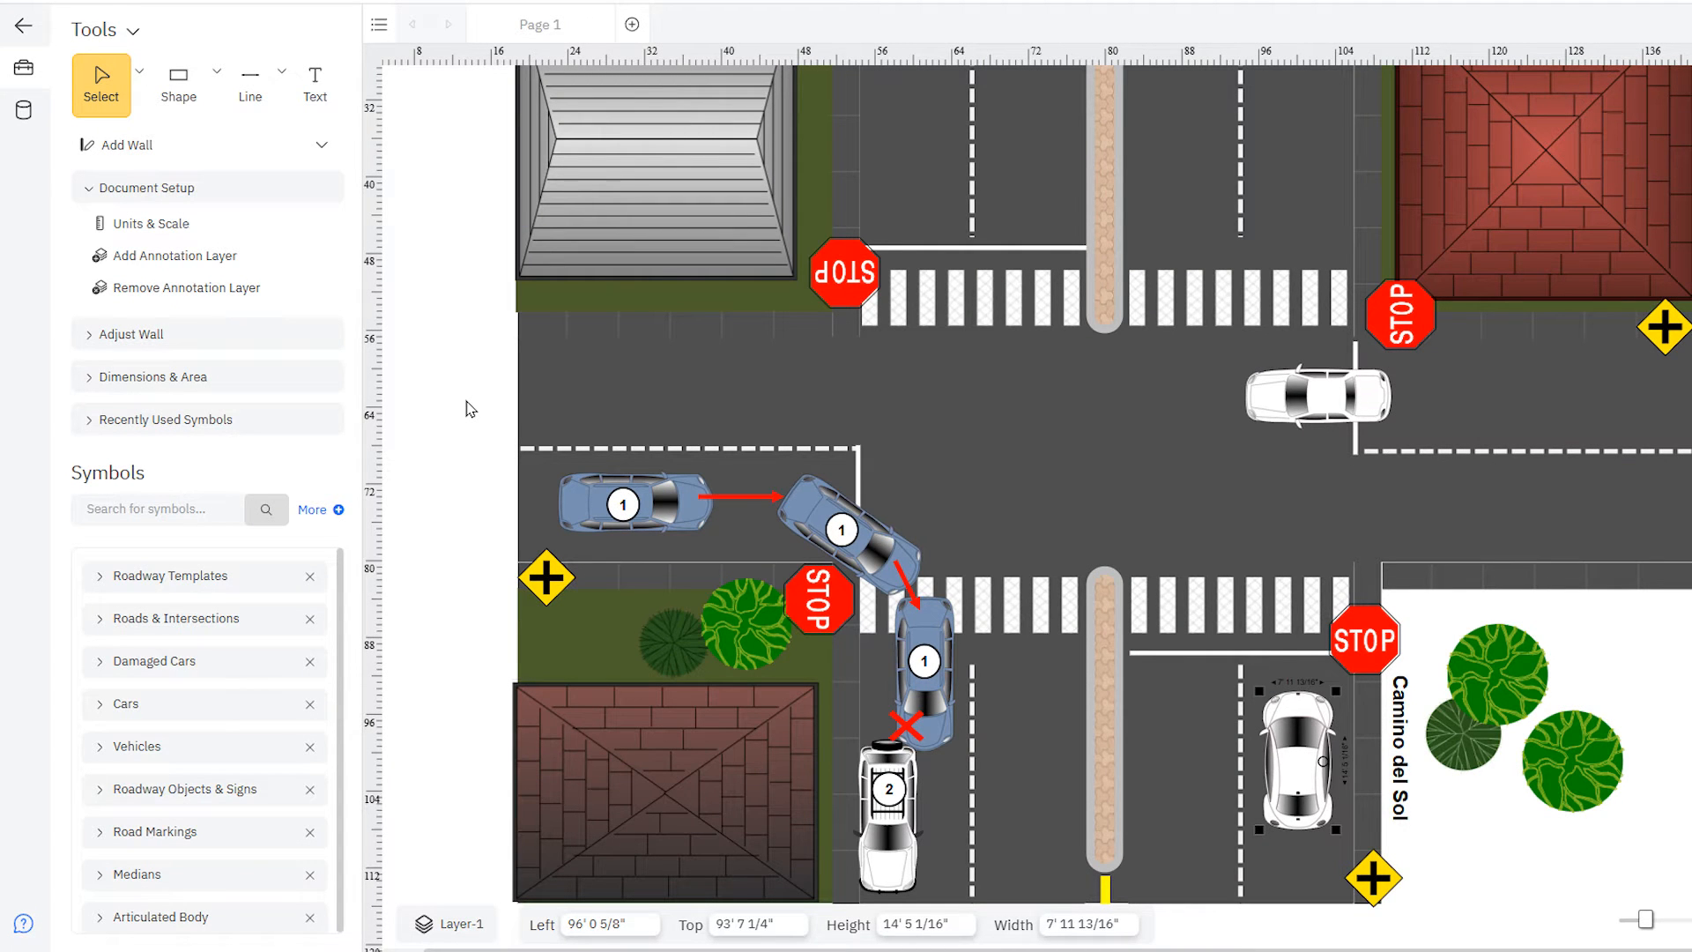
Create a new custom symbol library named 'my custom symbols'.
{"action": "left_click", "coordinate": [469, 407]}
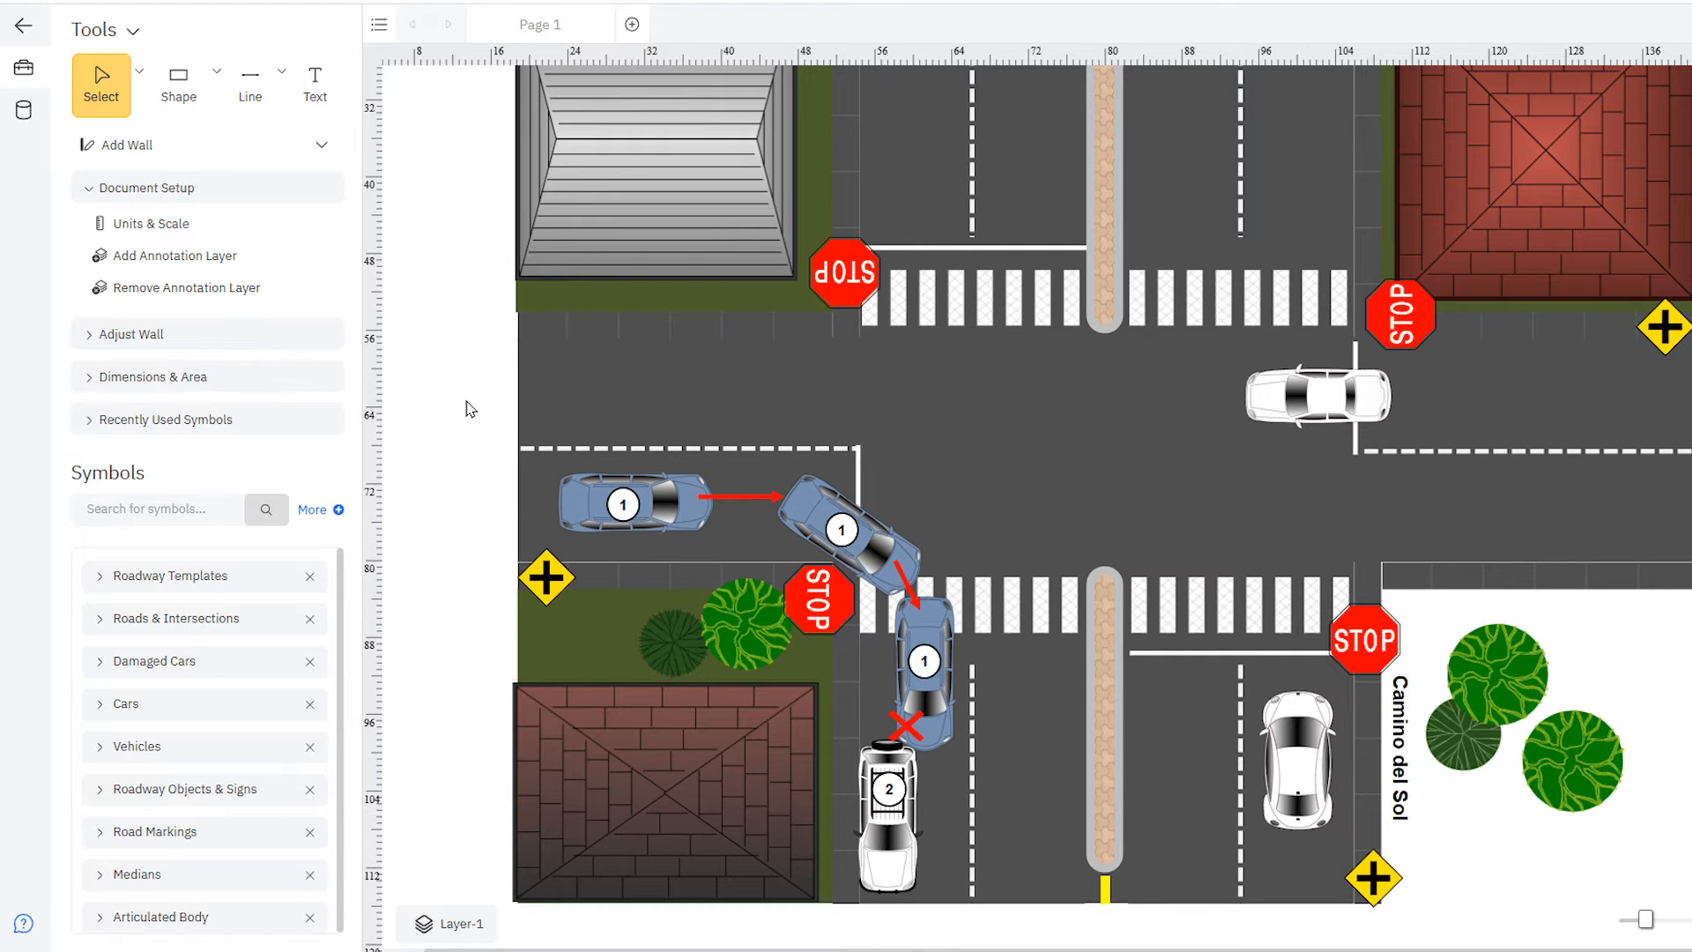
{"action": "left_click", "coordinate": [312, 510]}
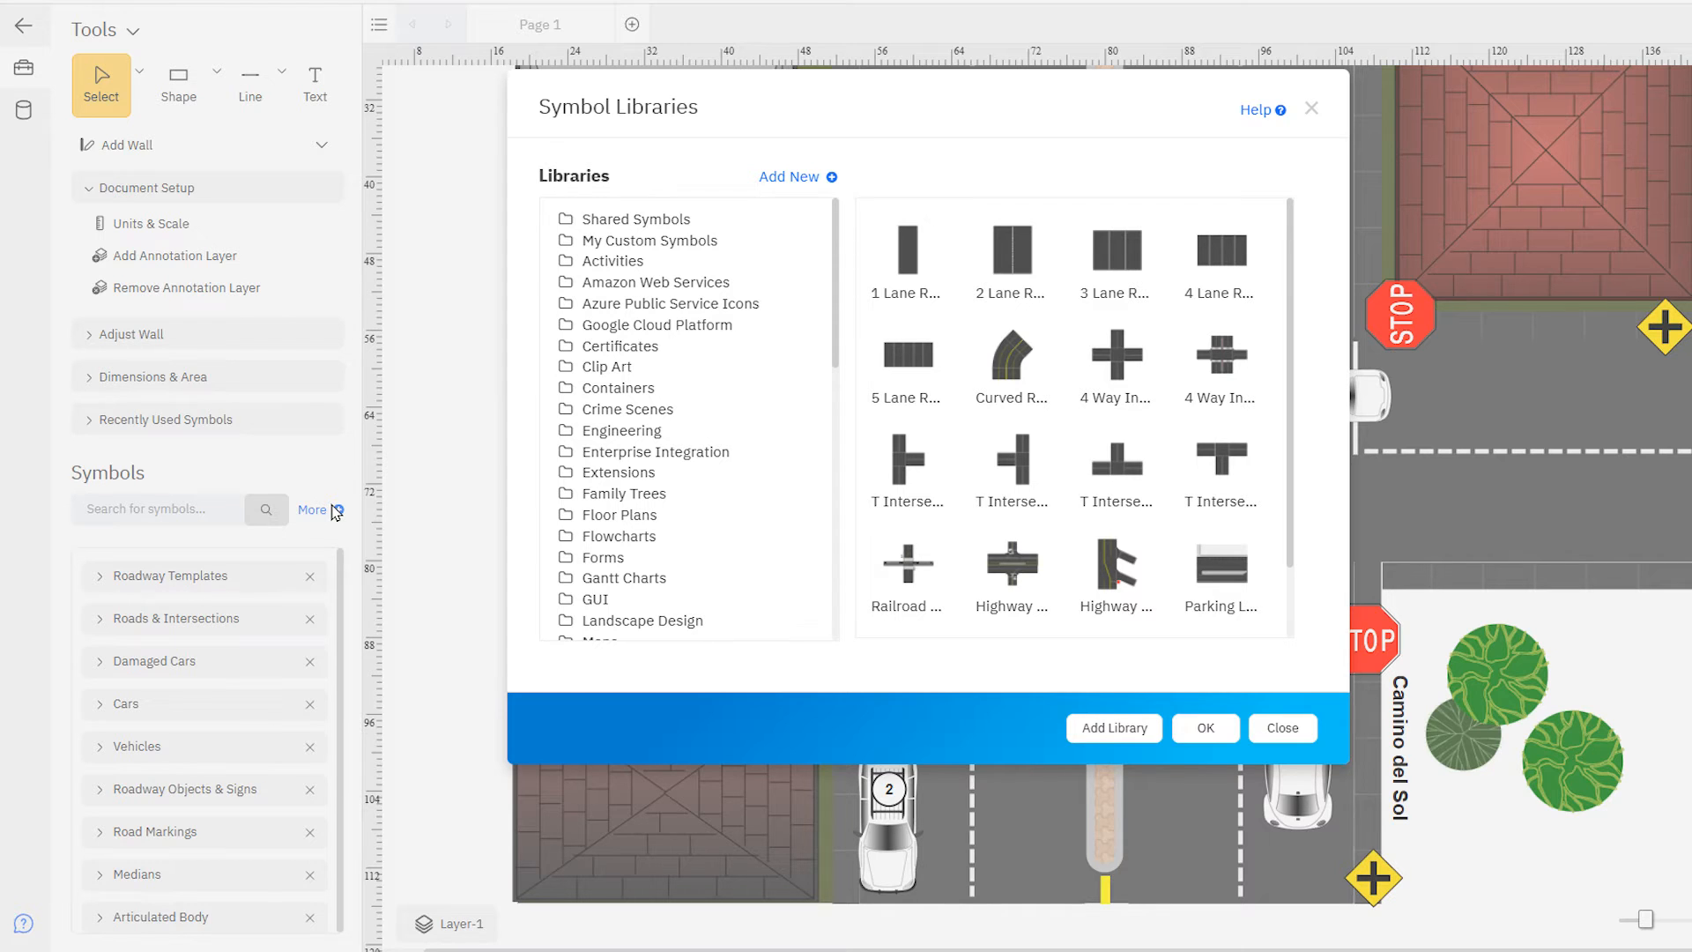
{"action": "left_click", "coordinate": [790, 176]}
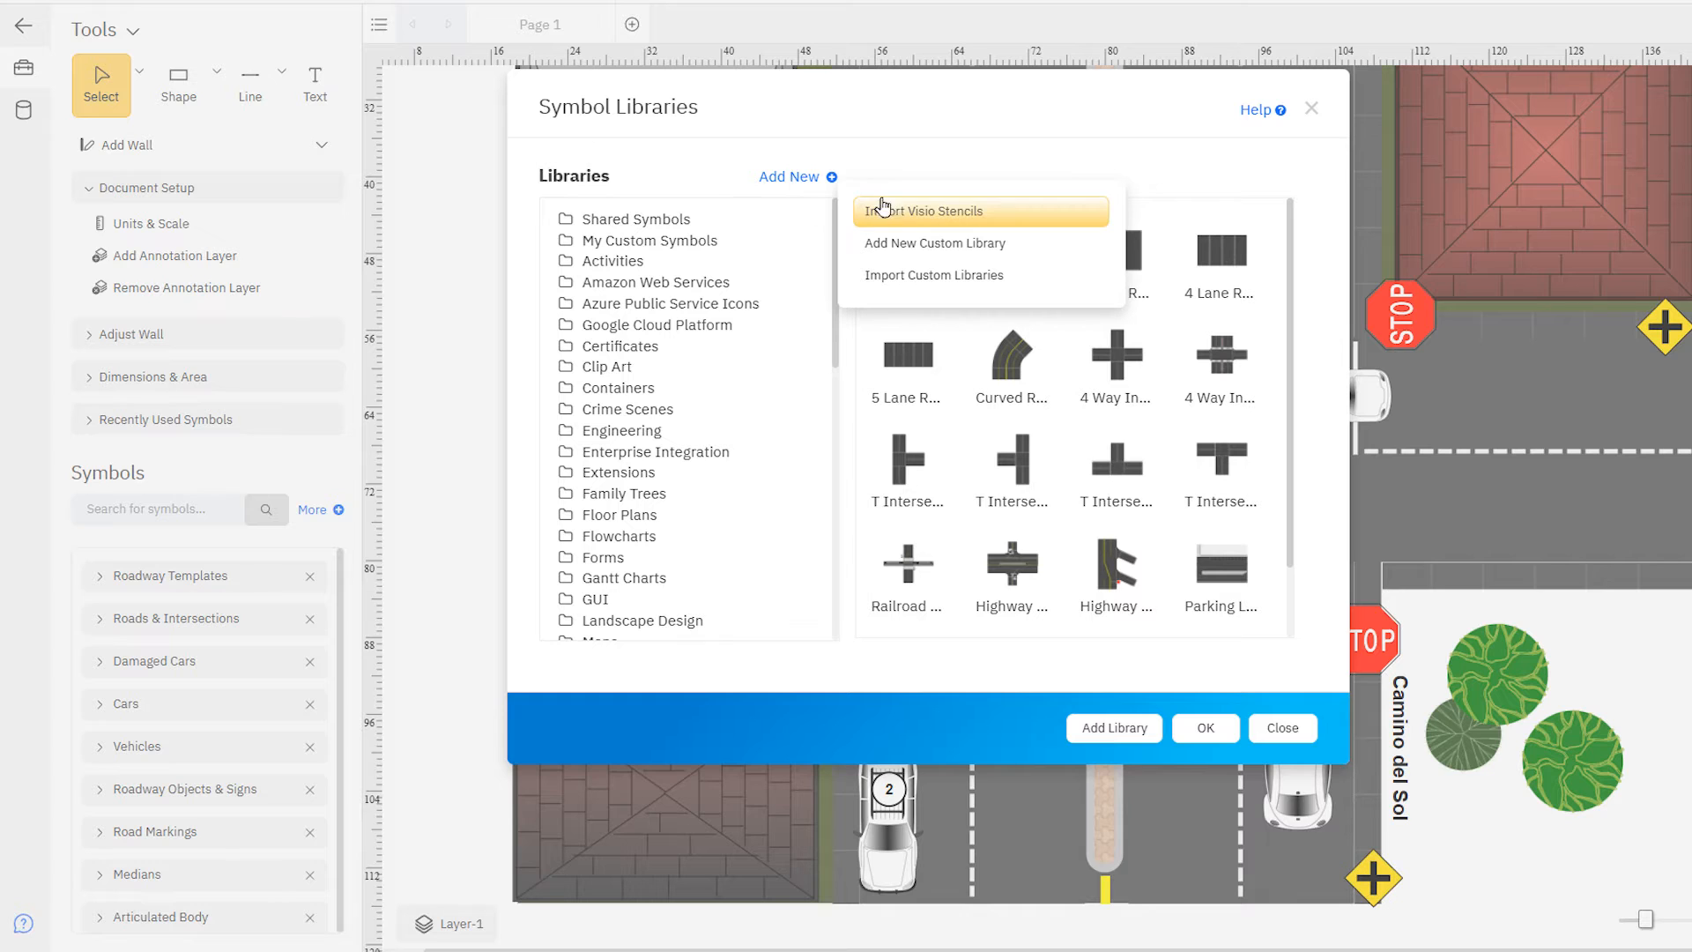
{"action": "left_click", "coordinate": [934, 243]}
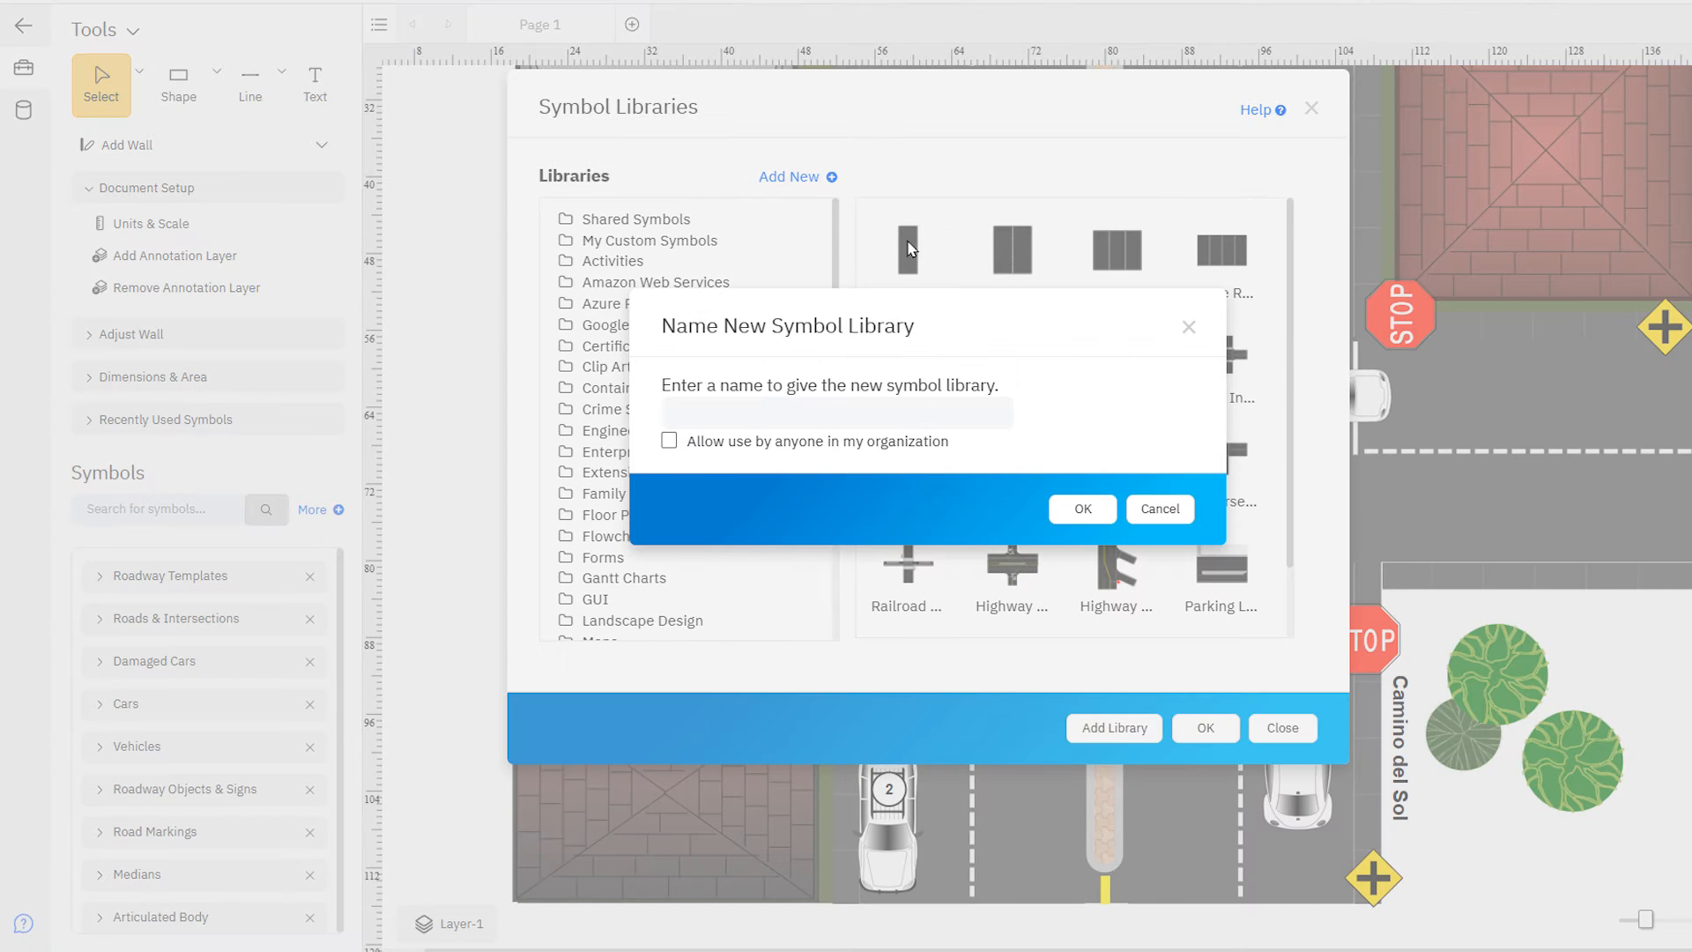
{"action": "type", "text": "my"}
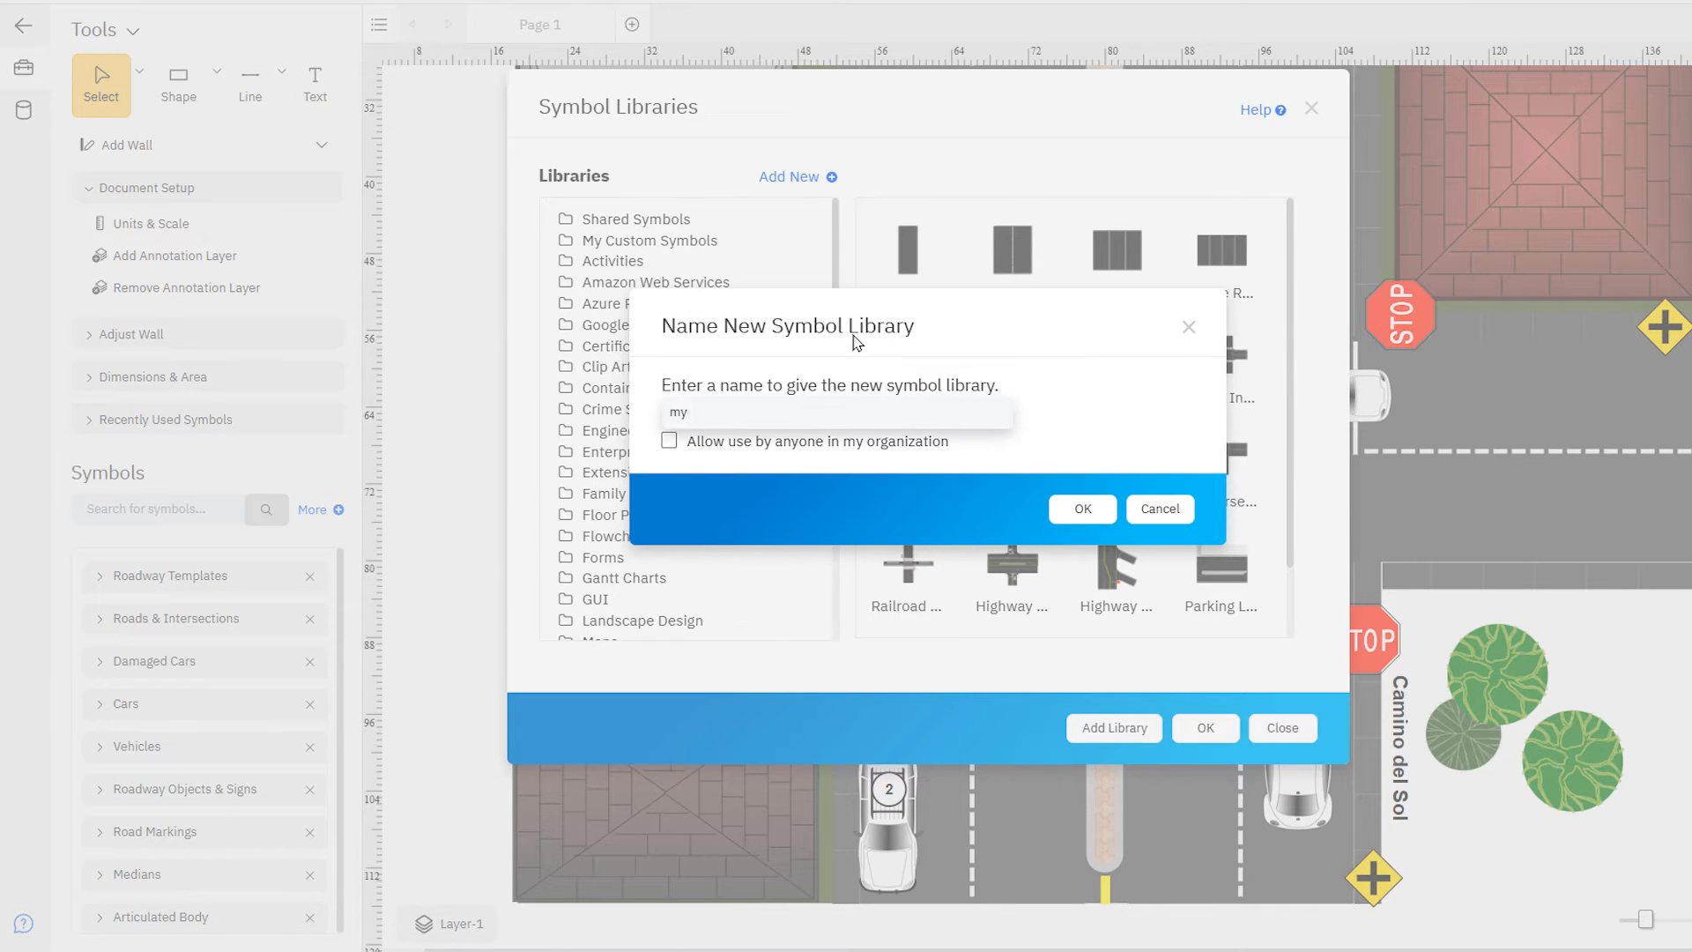
{"action": "type", "text": "custom symbols"}
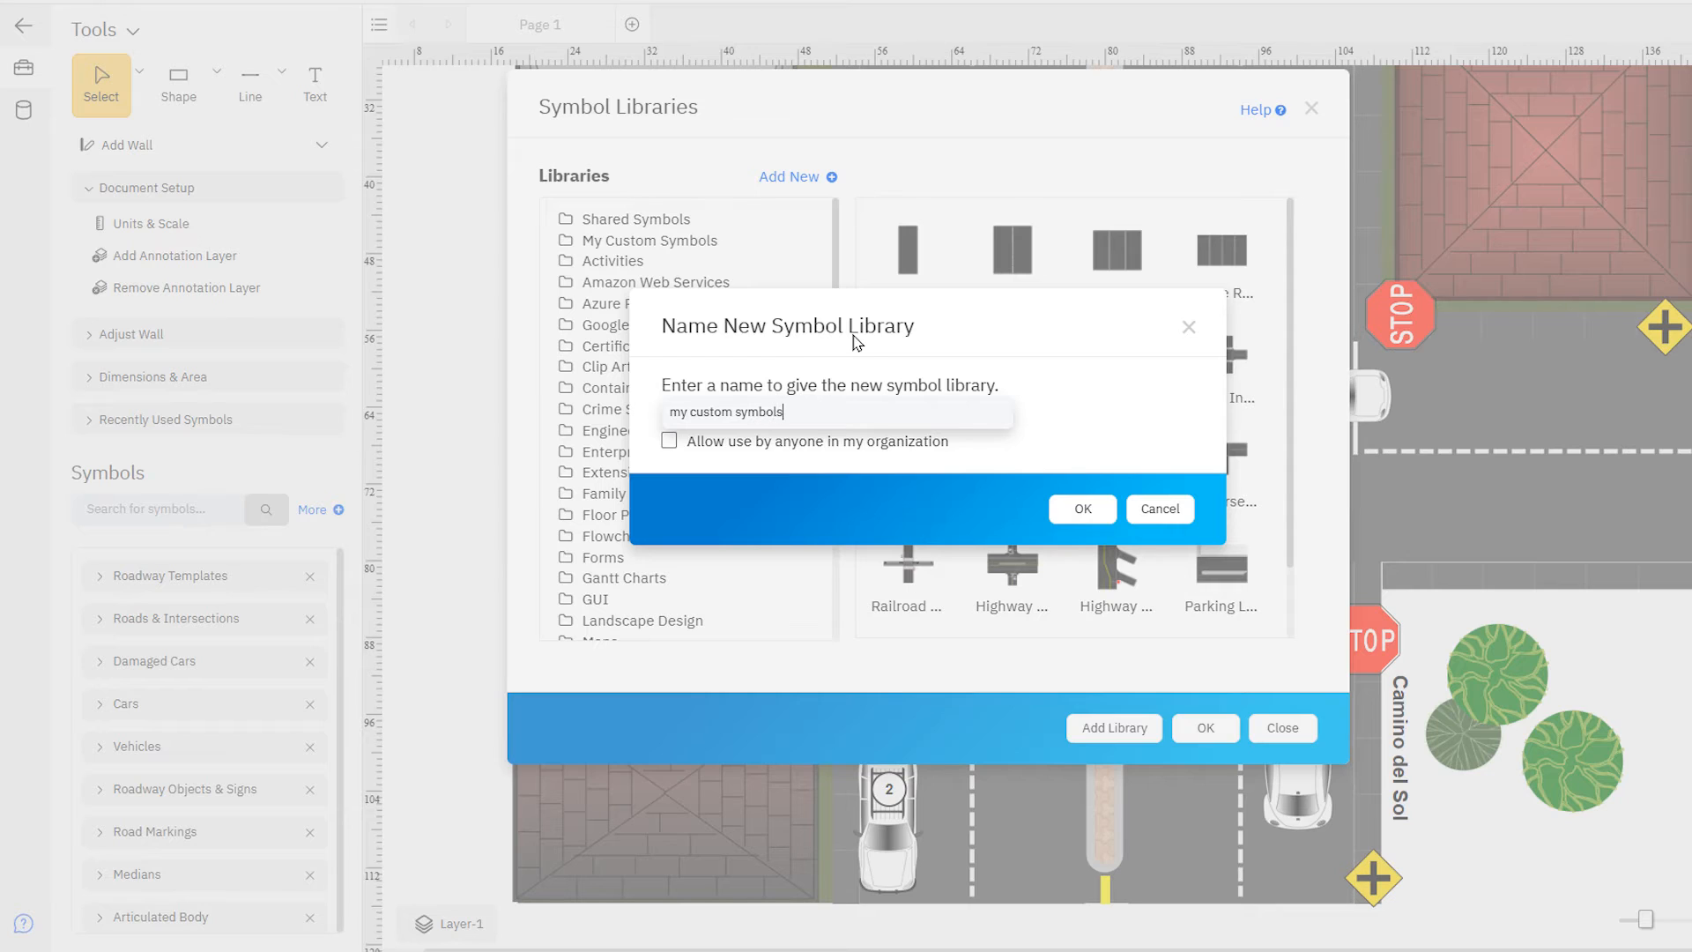
{"action": "left_click", "coordinate": [1080, 507]}
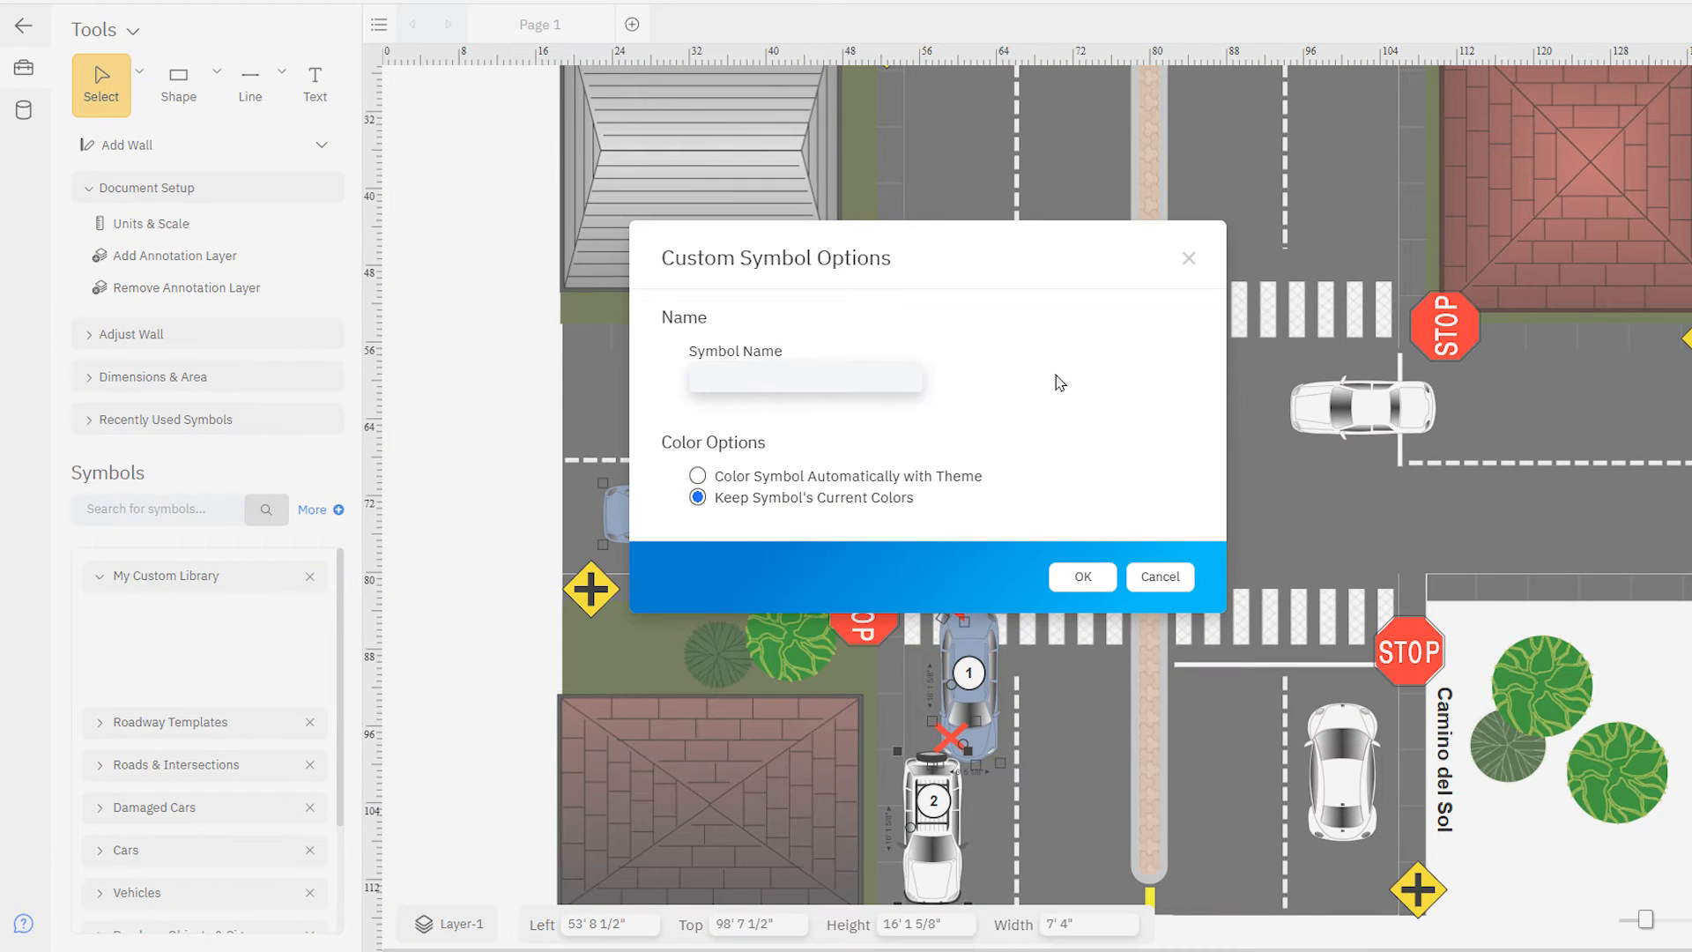
Save the crashed vehicles as a symbol named '2 car accident' in the new library.
{"action": "type", "text": "2 car accident"}
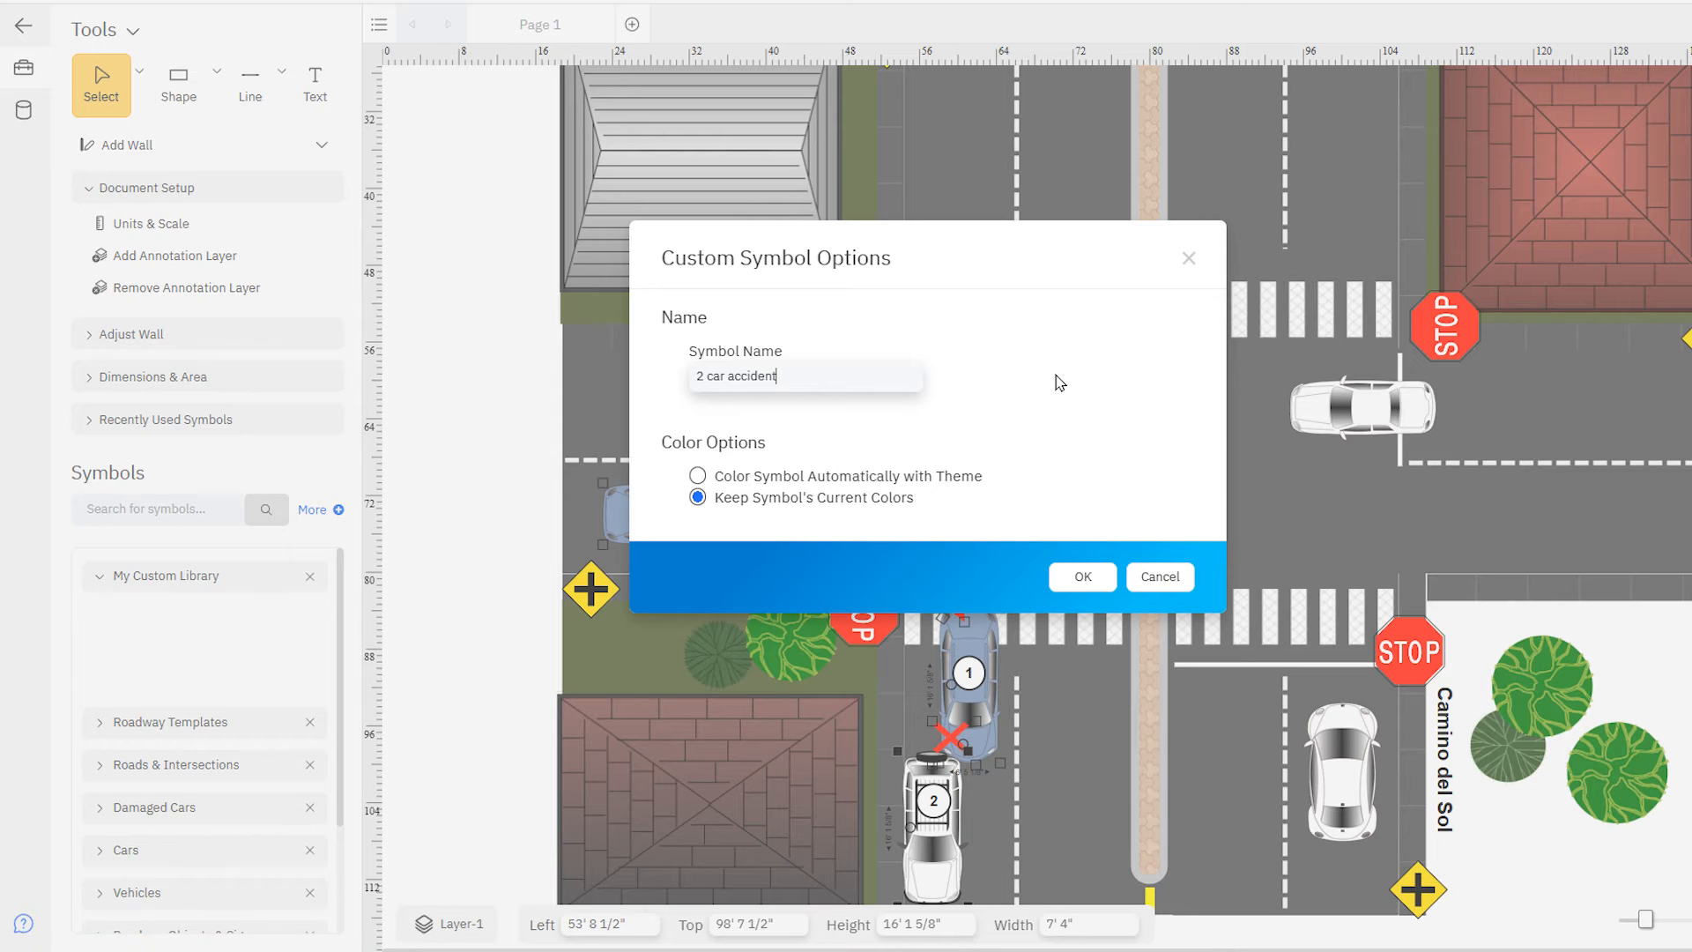
{"action": "left_click", "coordinate": [1080, 576]}
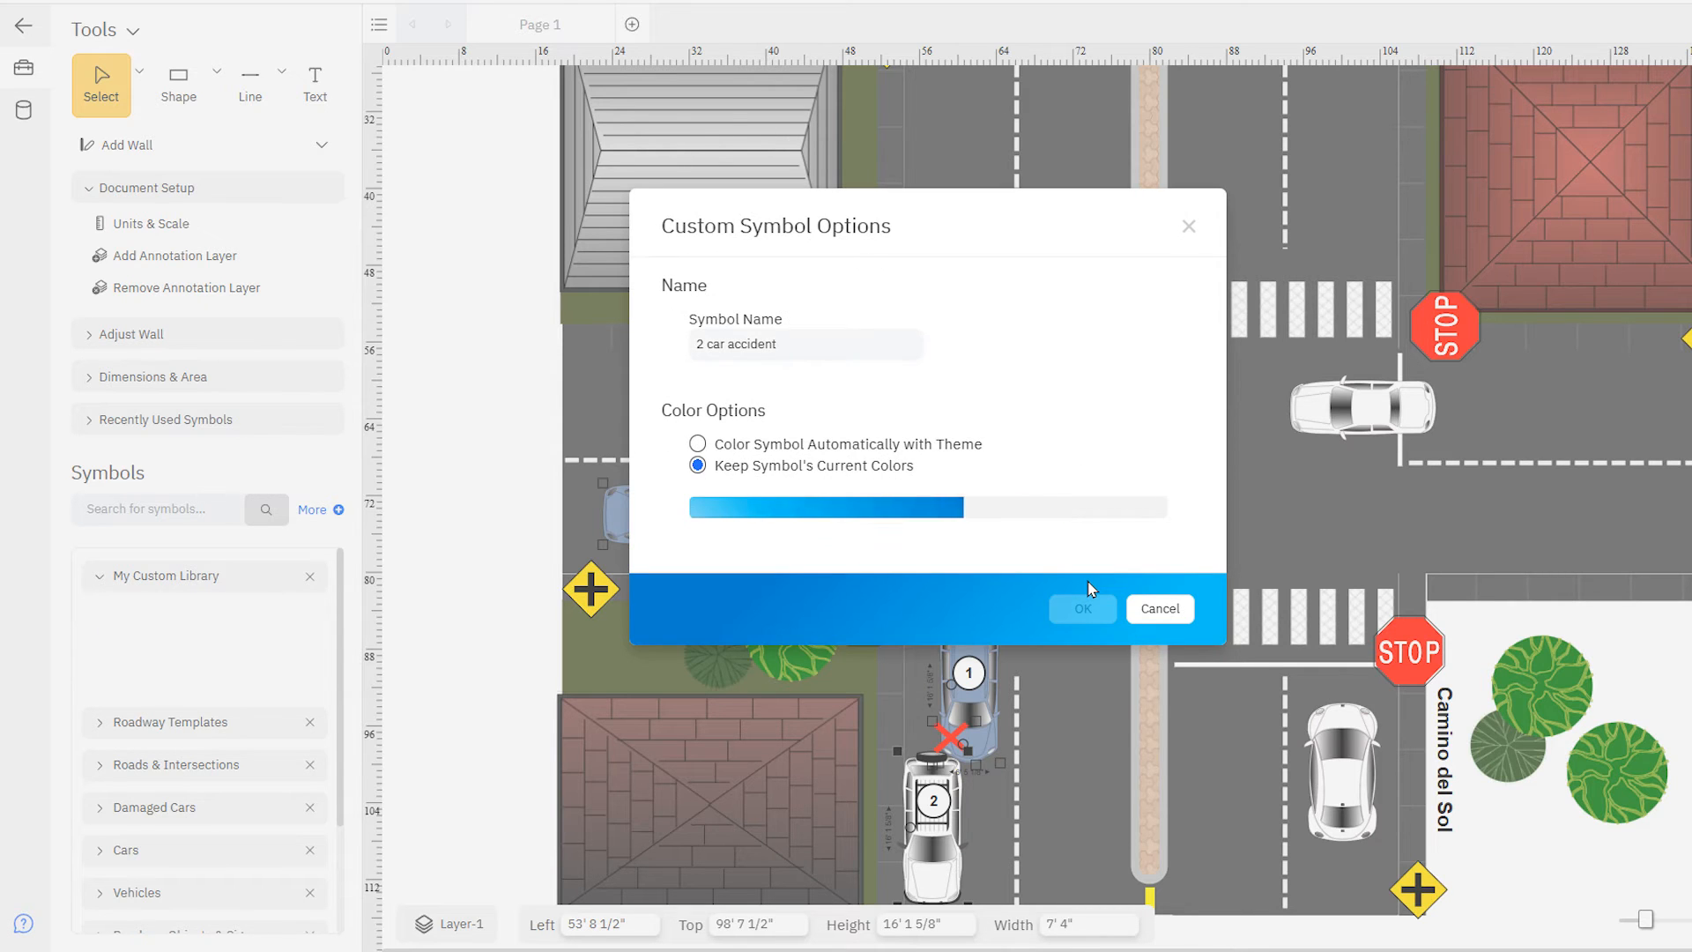
{"action": "left_click", "coordinate": [1081, 608]}
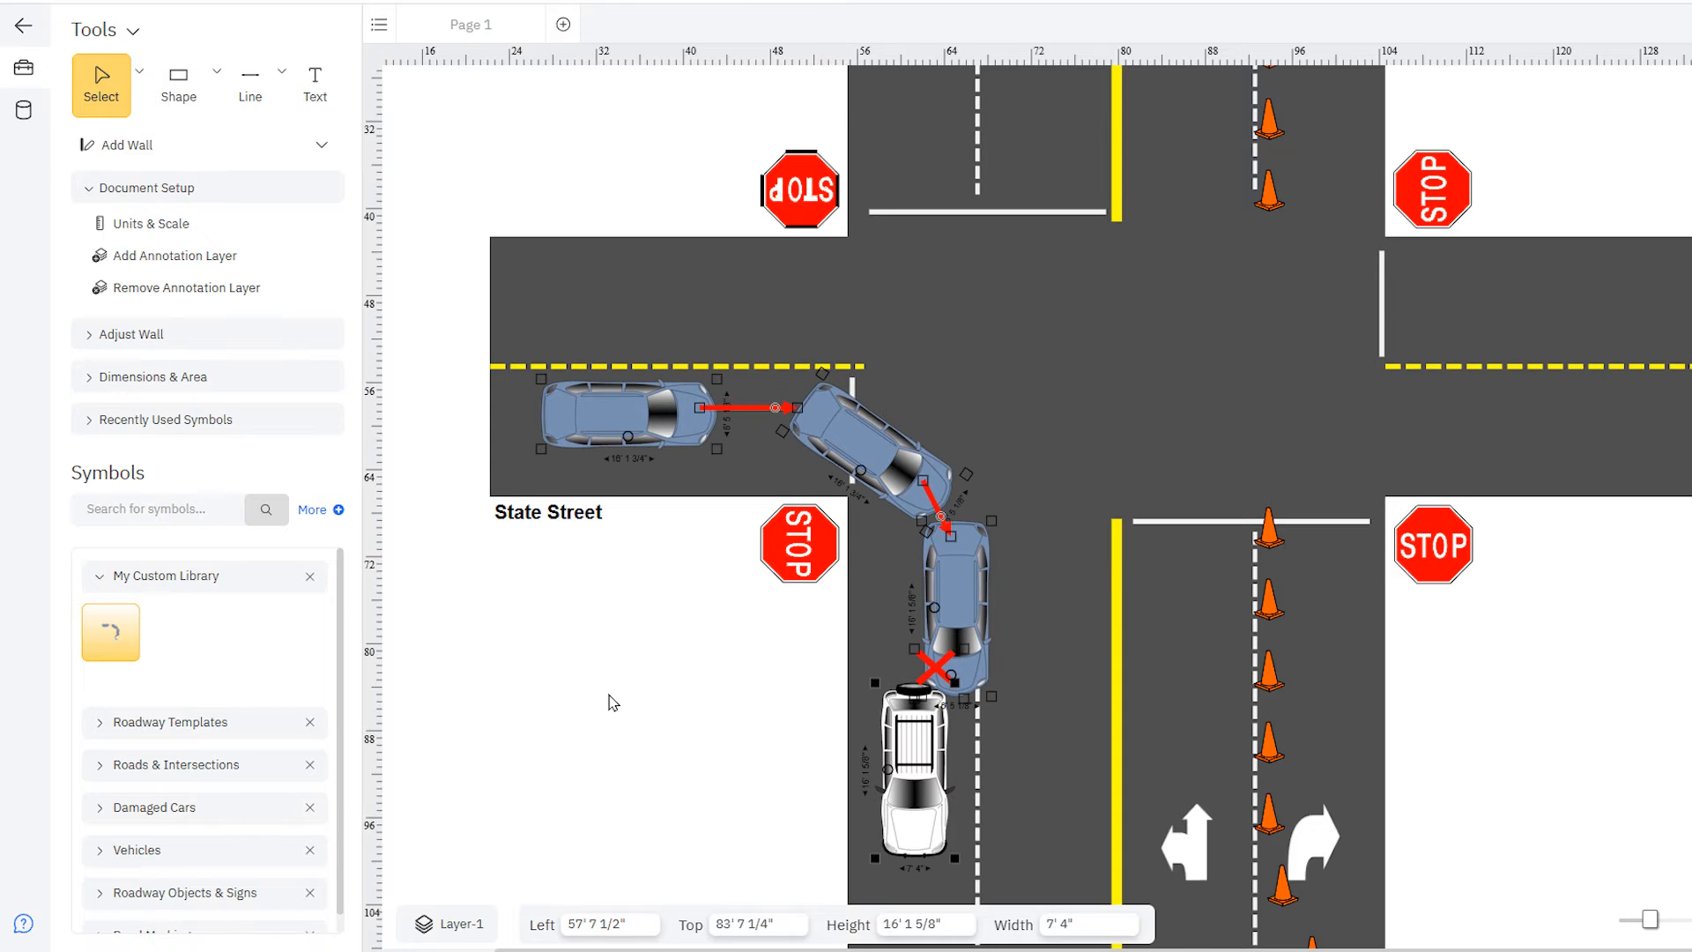
{"action": "left_click", "coordinate": [610, 701]}
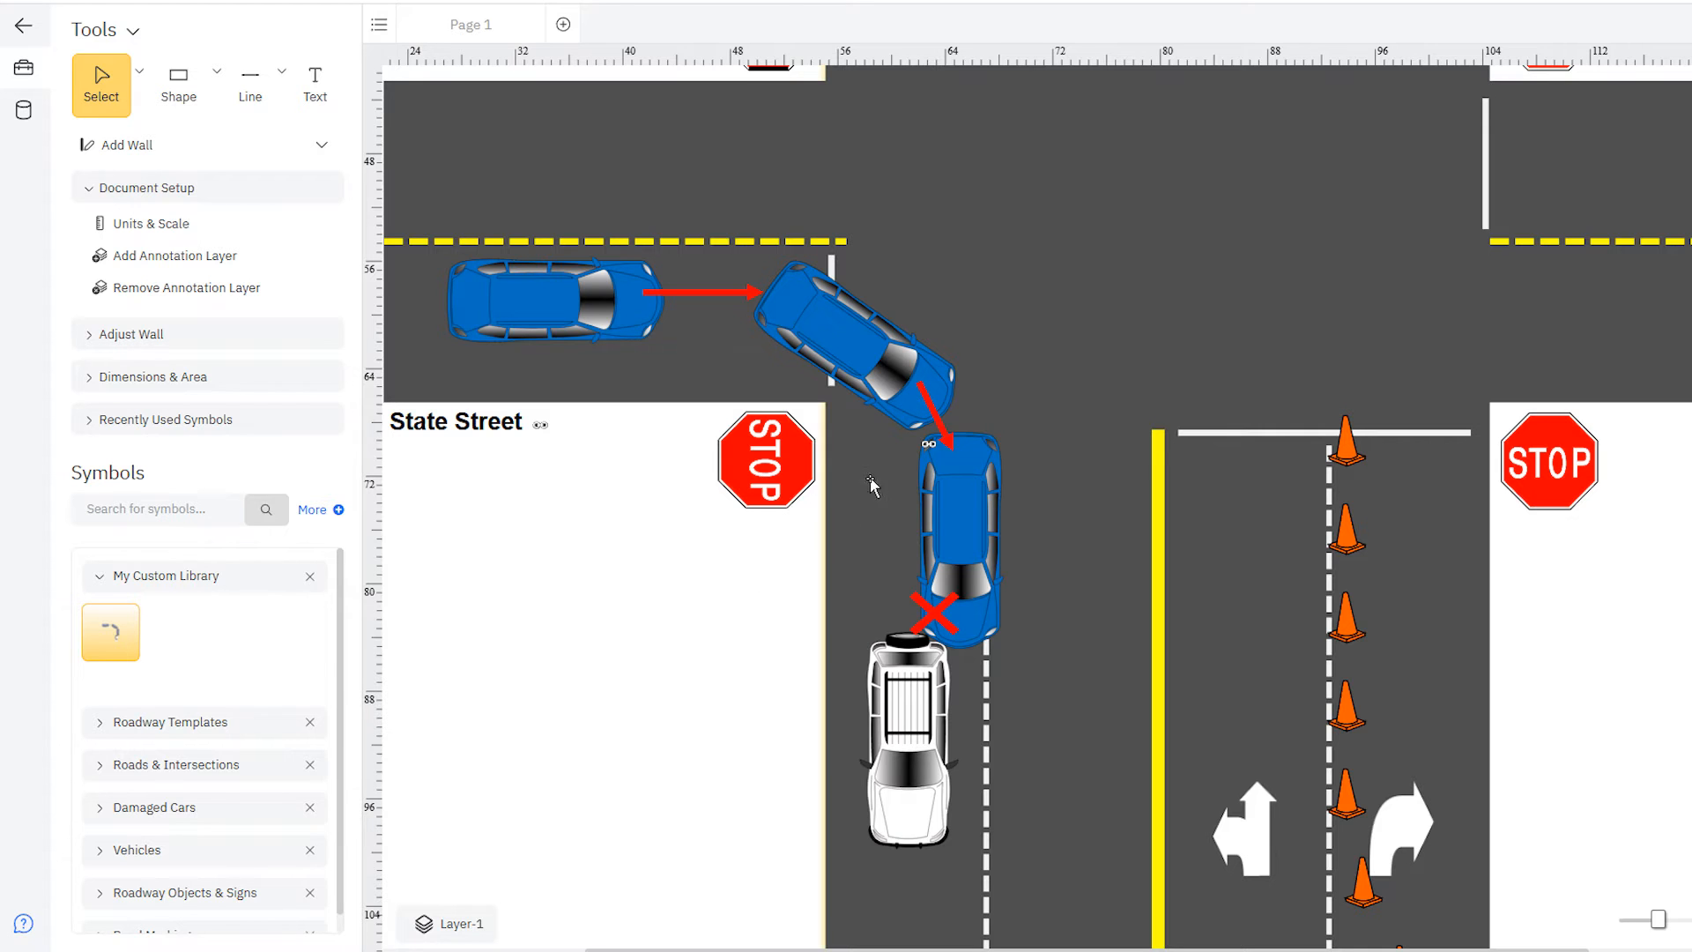
{"action": "mouse_move", "coordinate": [718, 693]}
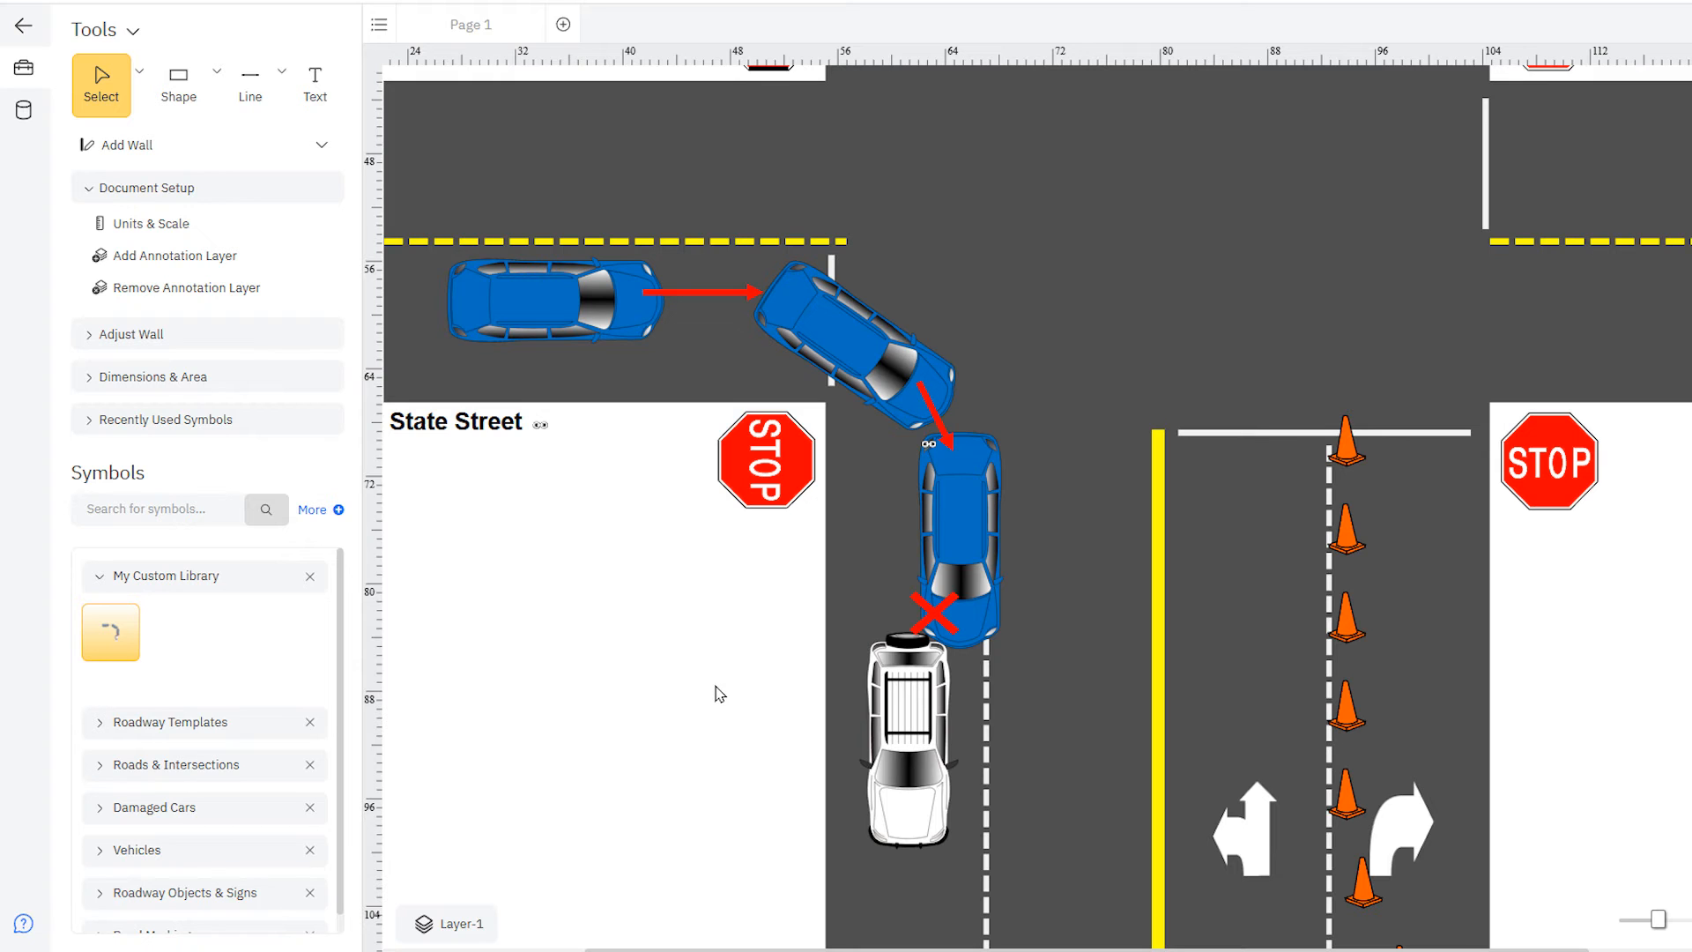
Attach a hyperlink to the crashed blue car pointing to the California SR-1 traffic accident report PDF.
{"action": "right_click", "coordinate": [934, 605]}
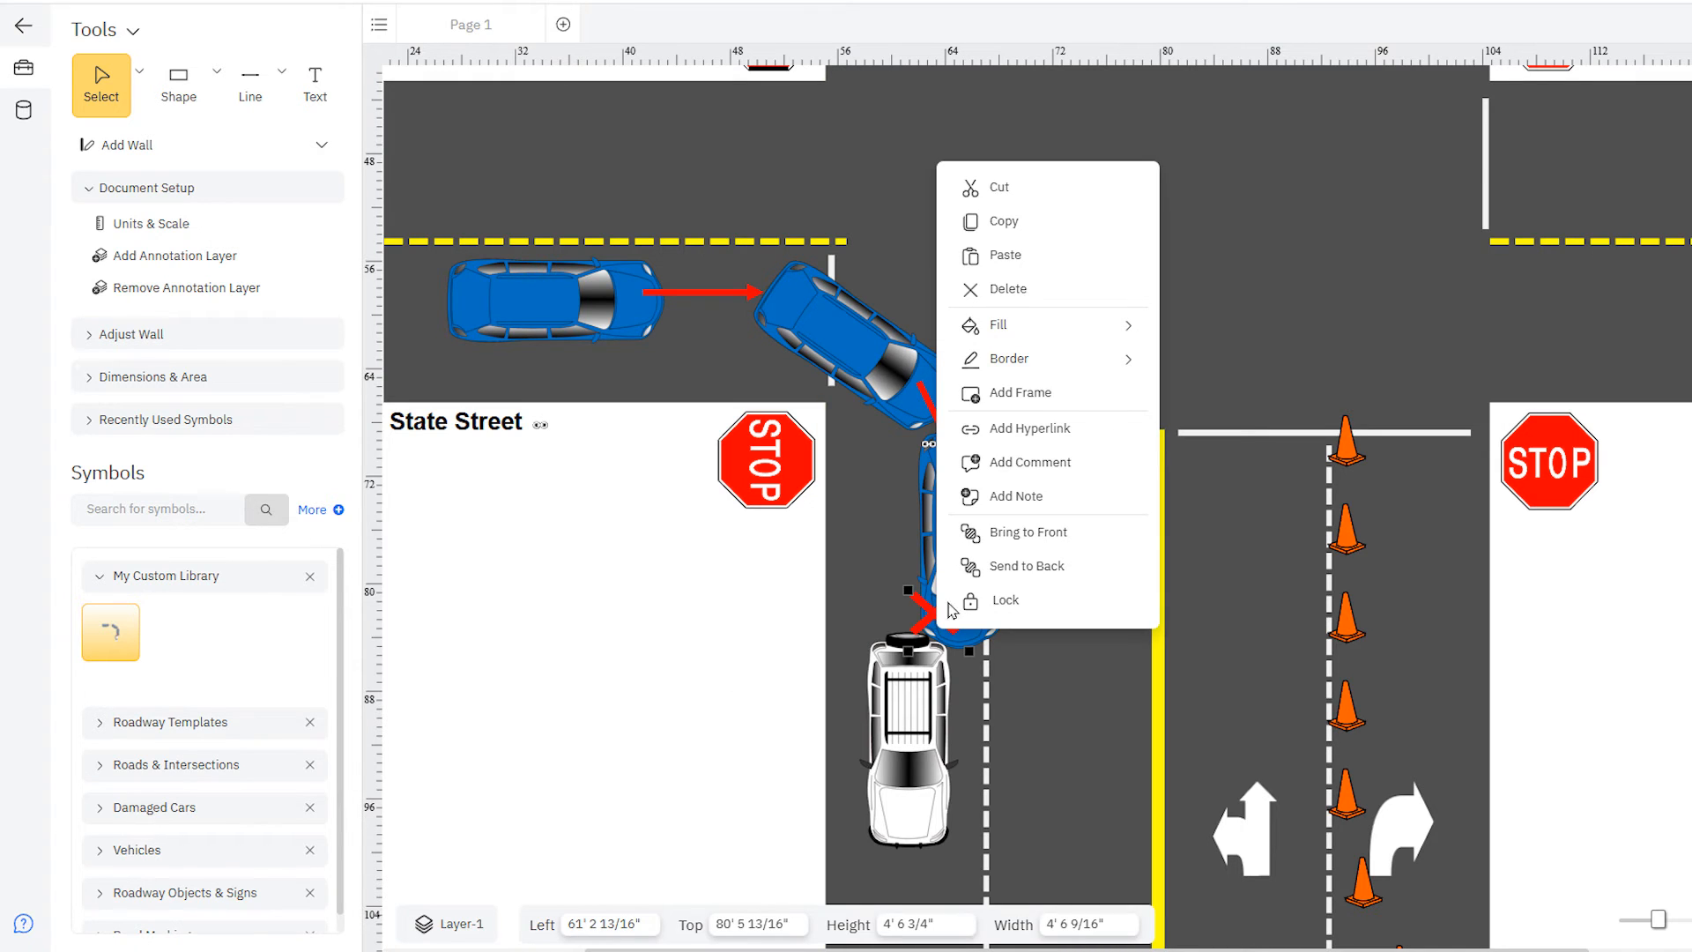
{"action": "left_click", "coordinate": [1028, 428]}
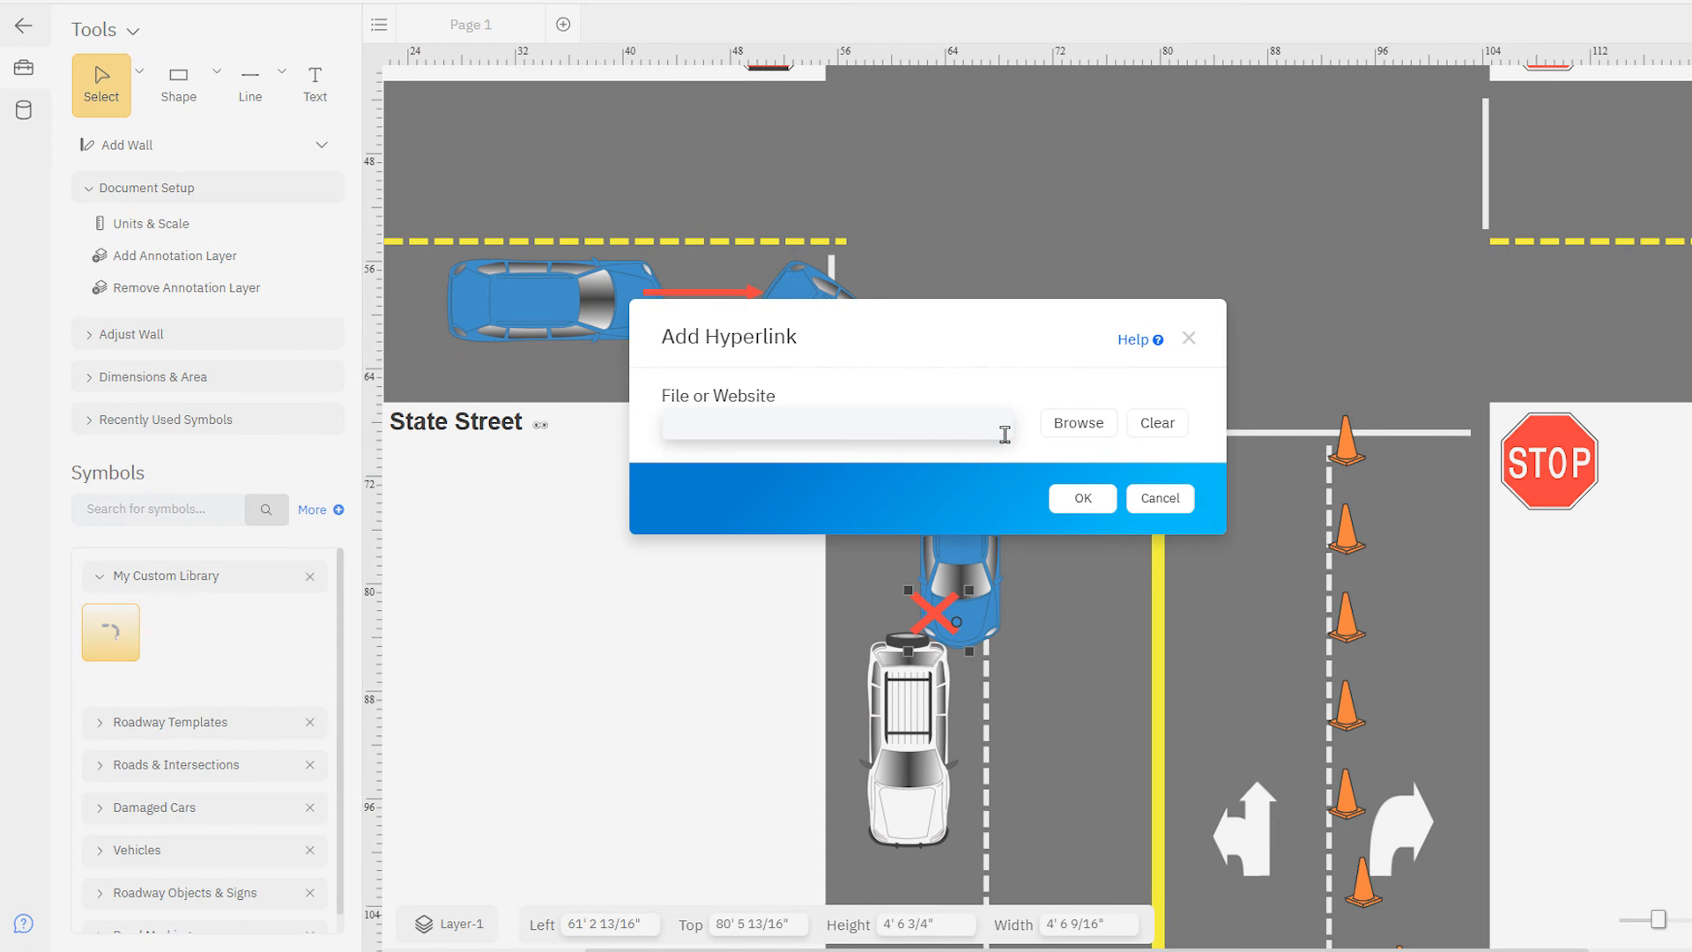
{"action": "type", "text": "/report-of-traffic-accident-occurring-in-california-sr-1-pdf/"}
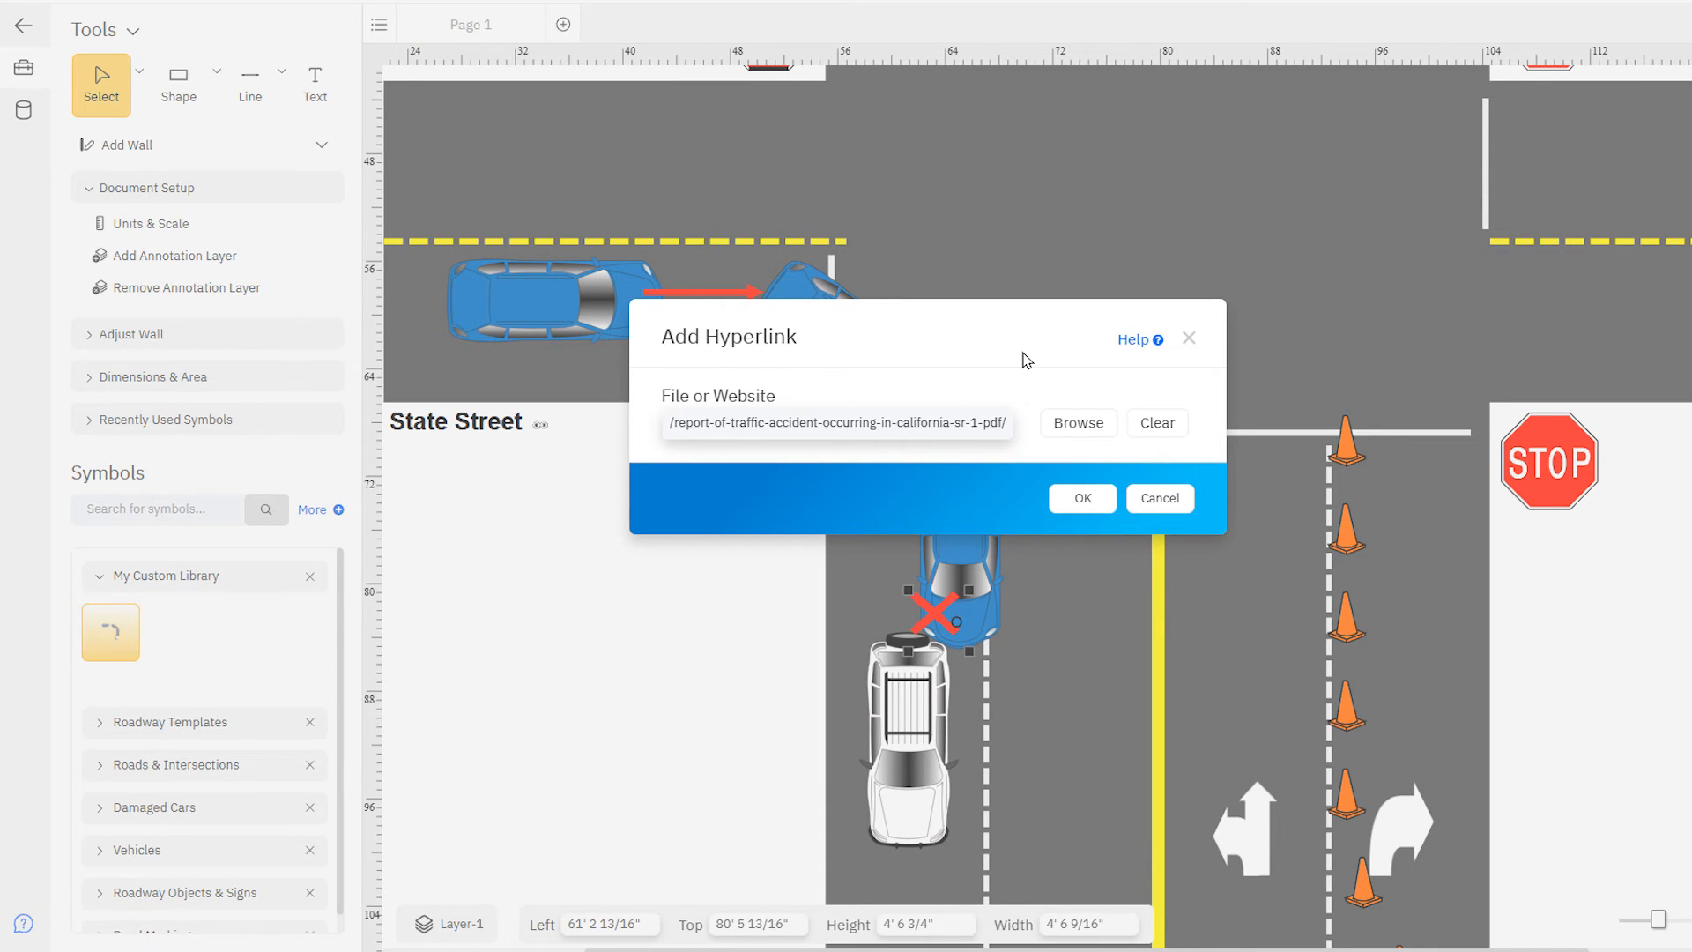
{"action": "left_click", "coordinate": [1080, 497]}
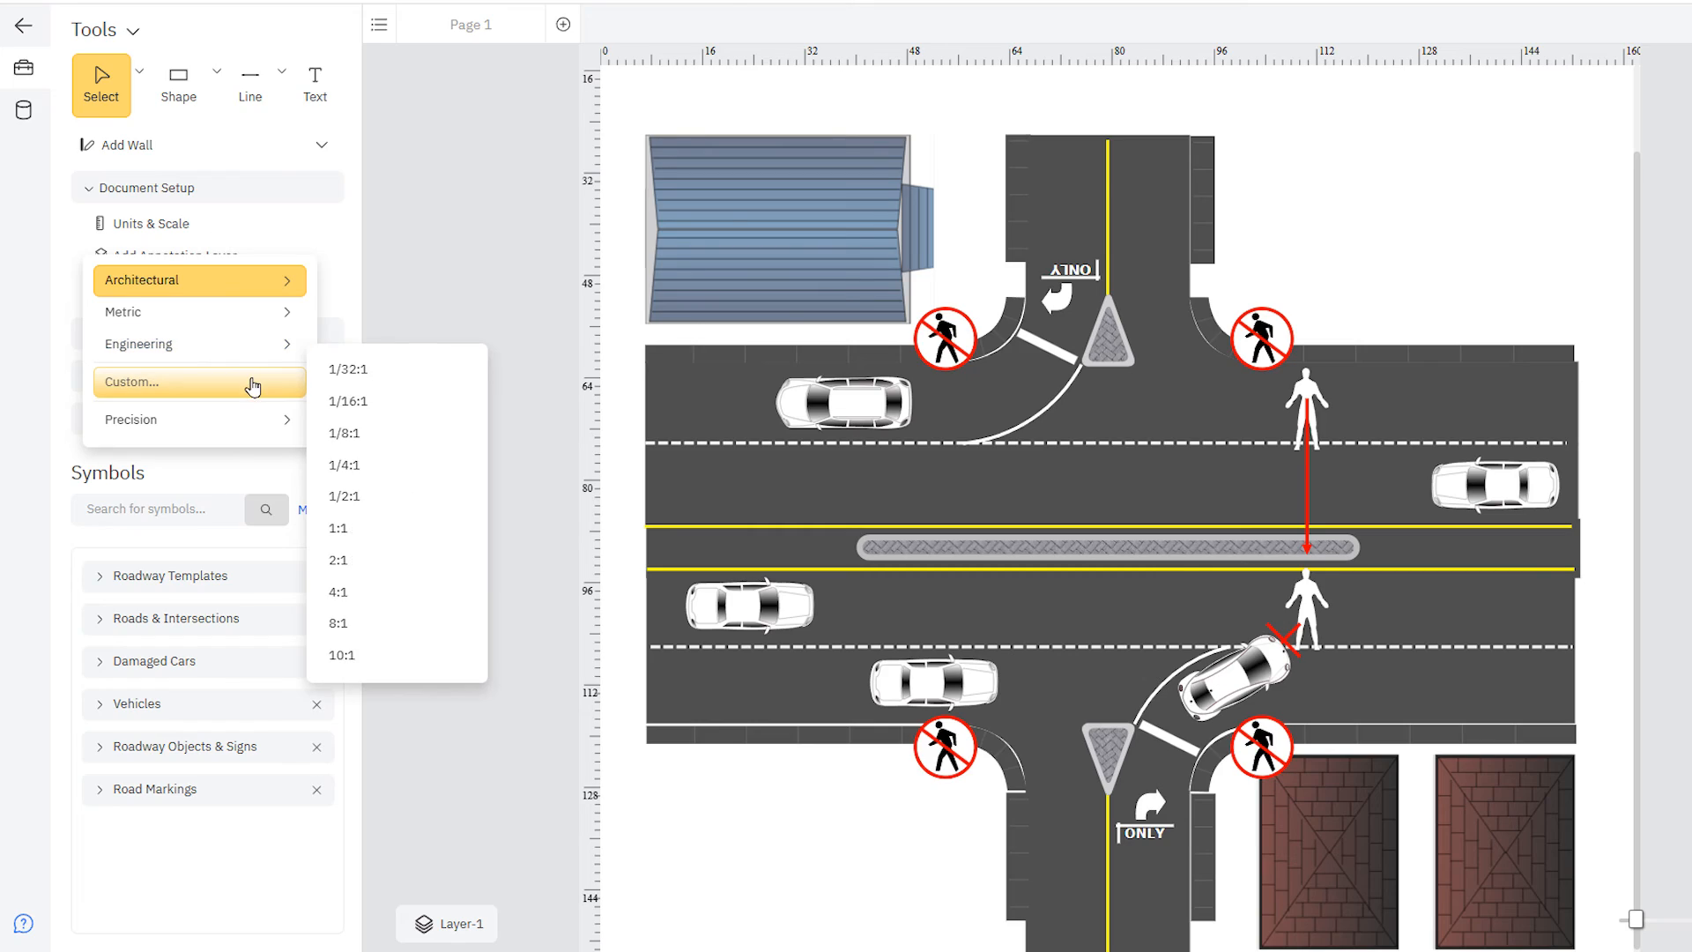
Open the Set Custom Scale dialog from Units & Scale > Architectural.
{"action": "left_click", "coordinate": [199, 382]}
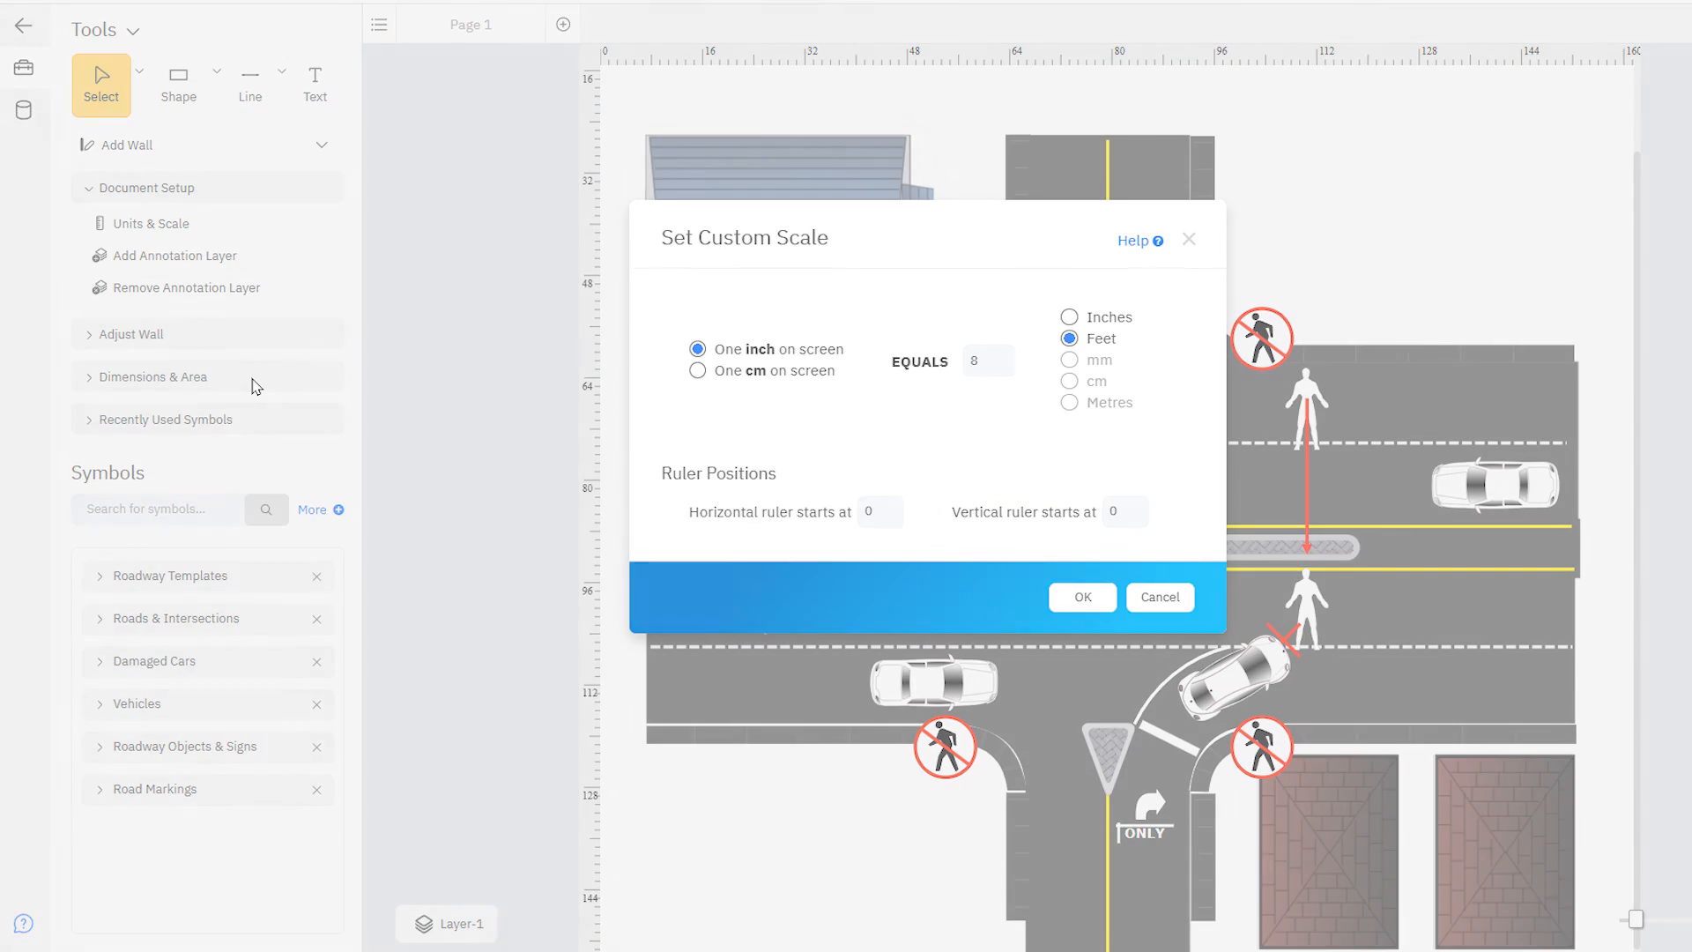